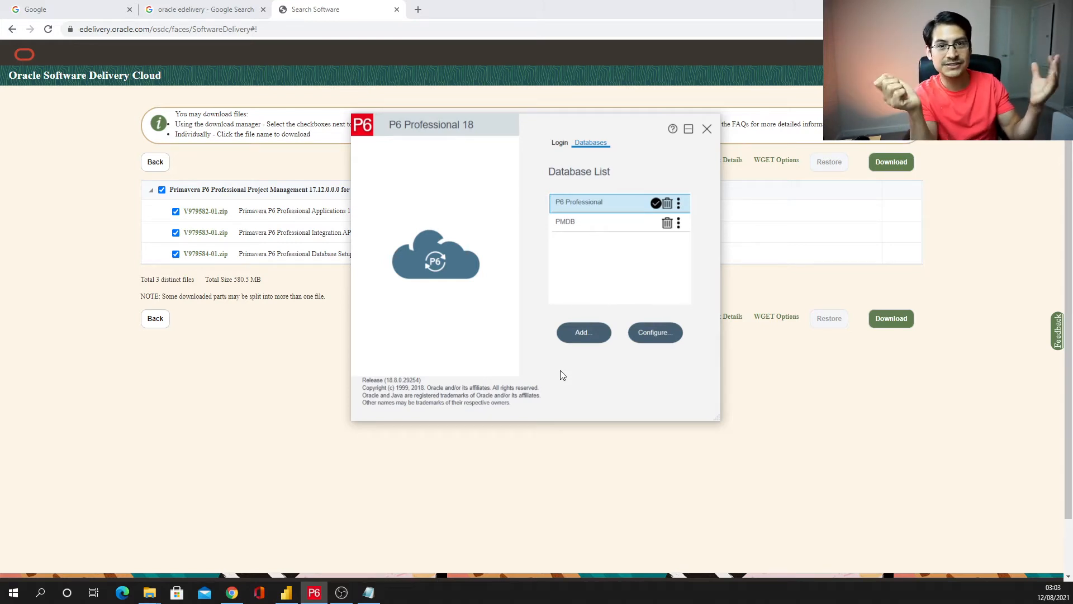
{"action": "mouse_move", "coordinate": [573, 380]}
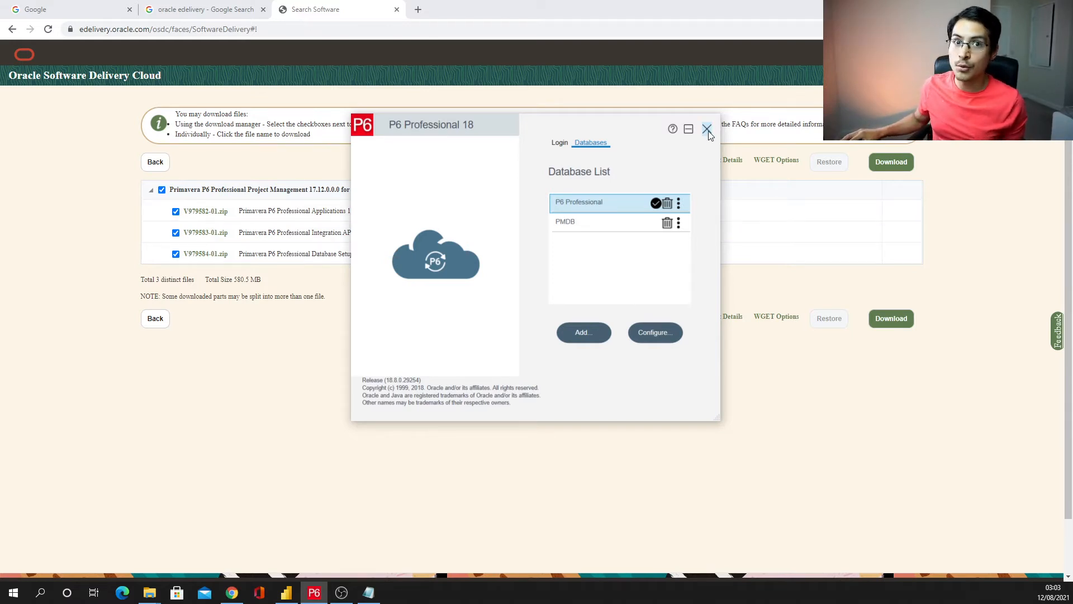
- Close the P6 Professional 18 database list window to return to the Oracle download page
{"action": "left_click", "coordinate": [706, 128]}
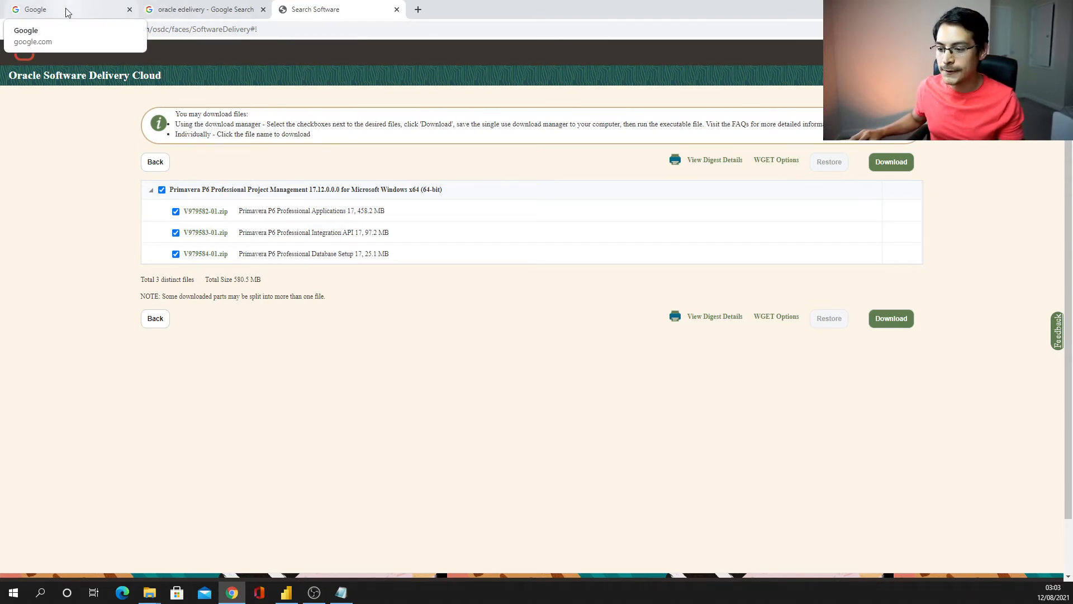
- Rerun the Google search 'odbc driver sqlite' and scroll to the ch-werner.de SQLite ODBC Driver result
{"action": "left_click", "coordinate": [67, 10]}
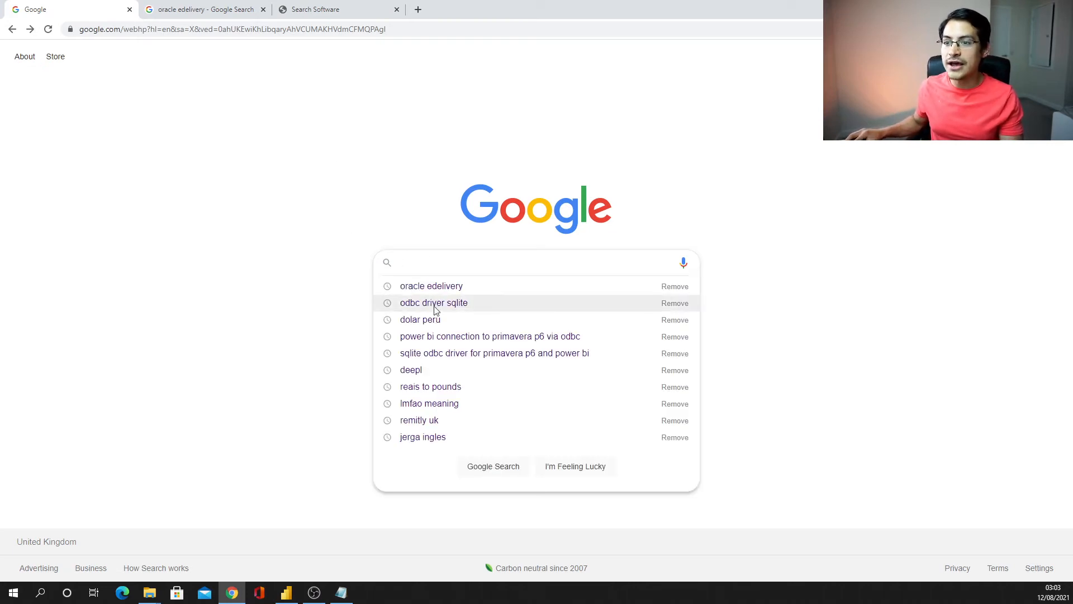
{"action": "left_click", "coordinate": [434, 303]}
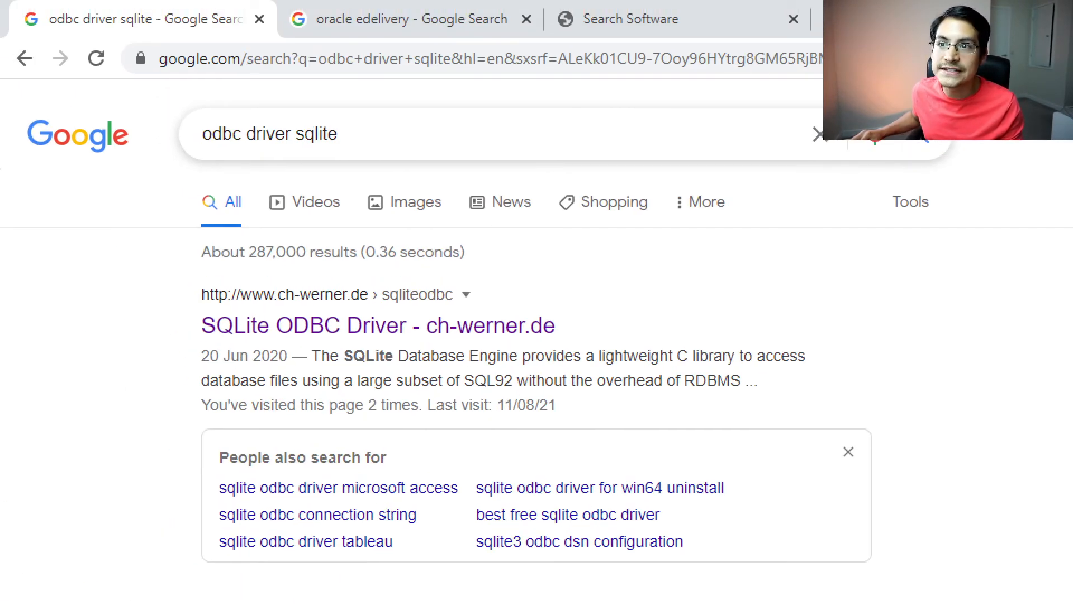
{"action": "scroll", "scroll_direction": "down", "scroll_amount": 3}
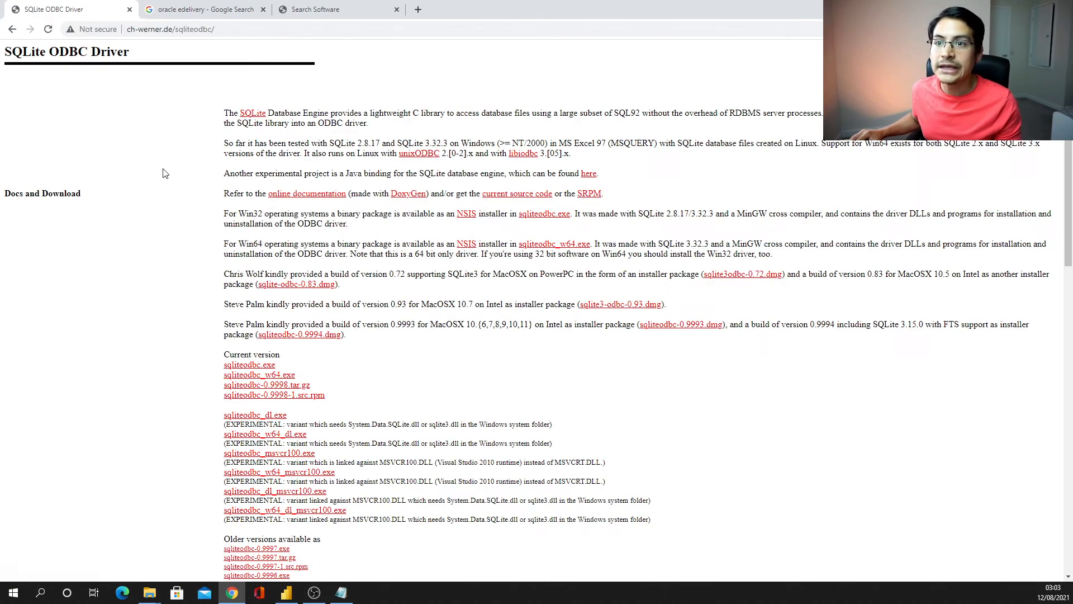
{"action": "mouse_move", "coordinate": [158, 188]}
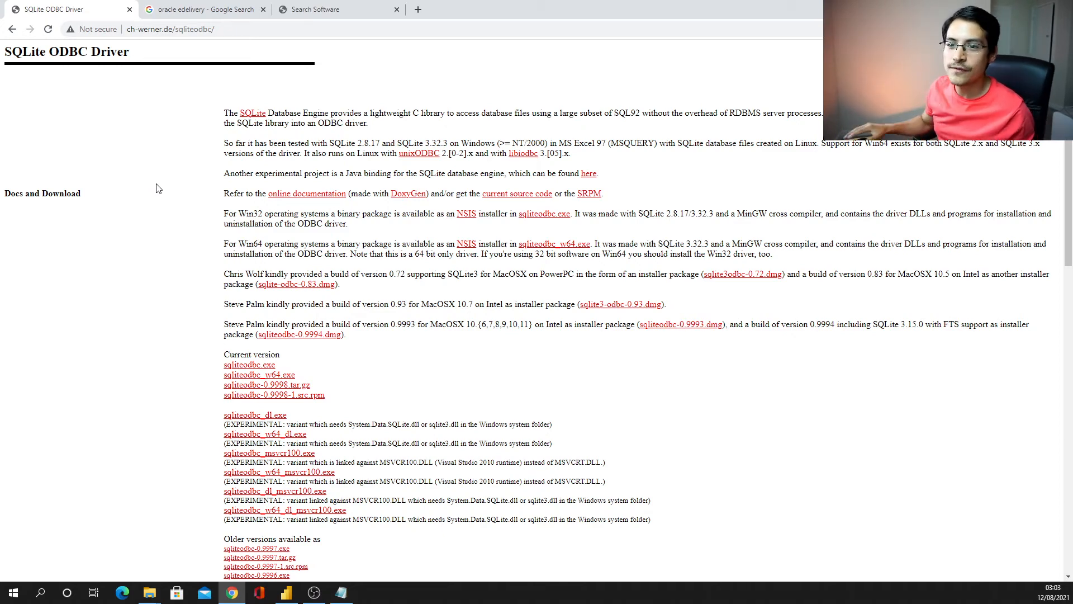
{"action": "mouse_move", "coordinate": [280, 377]}
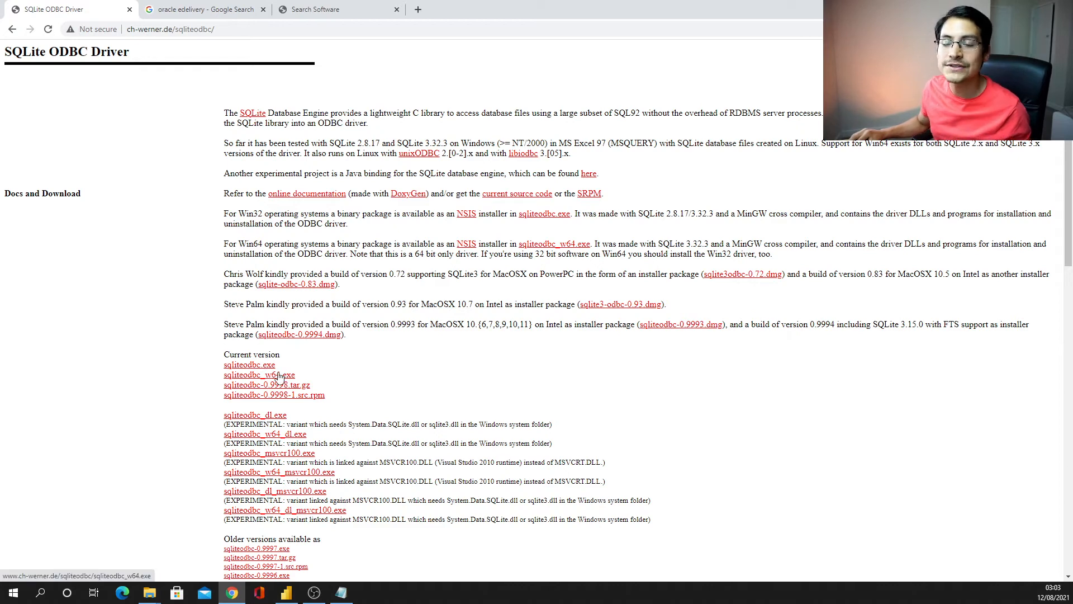
{"action": "mouse_move", "coordinate": [257, 386]}
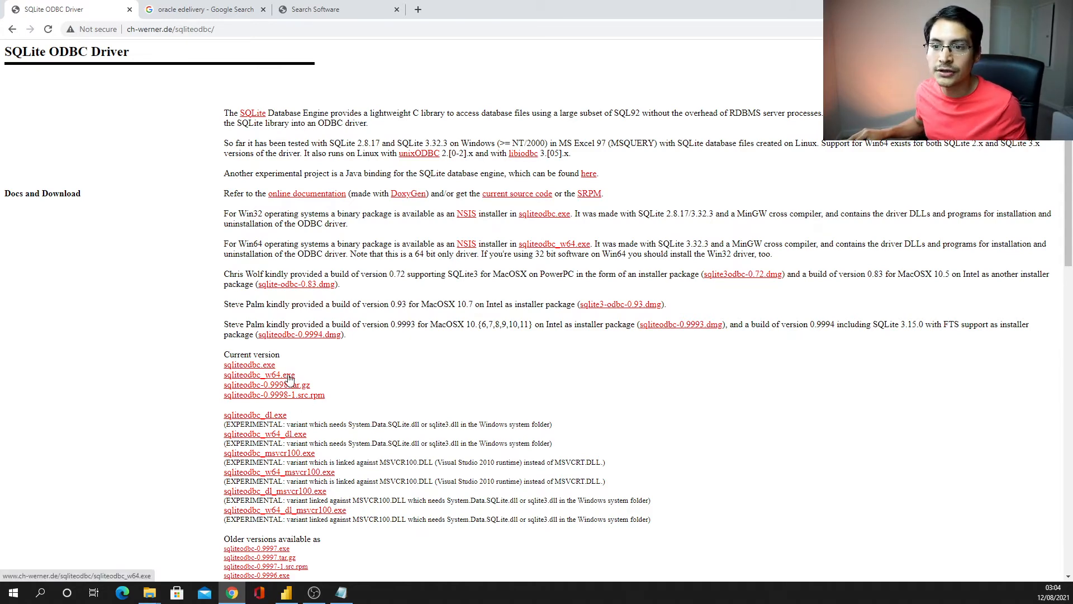
- Download the 64-bit installer sqliteodbc_w64.exe and run it from Chrome's download bar
{"action": "left_click", "coordinate": [259, 374]}
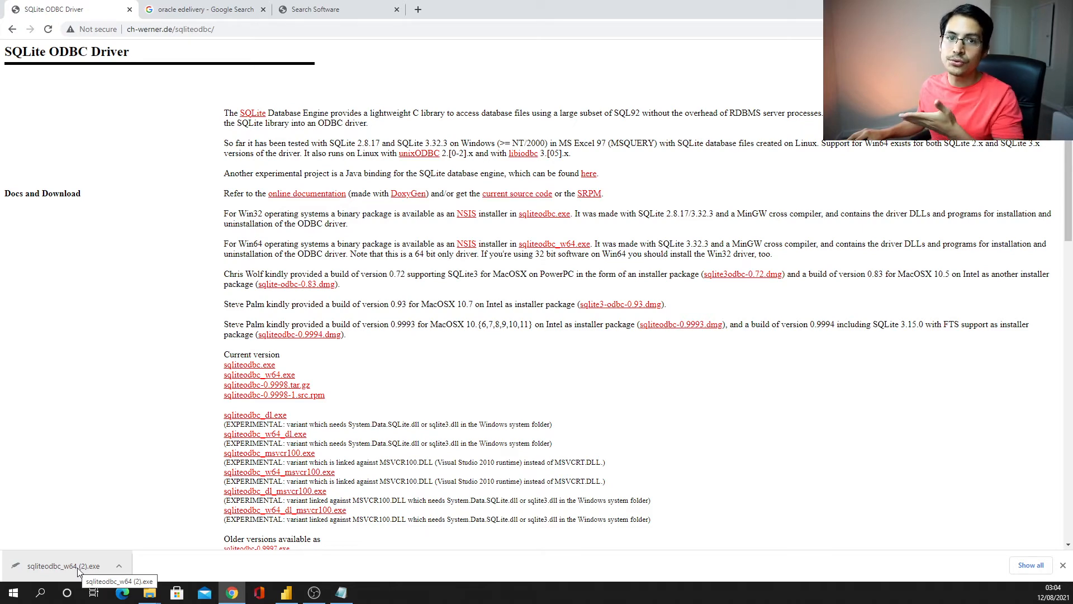
{"action": "left_click", "coordinate": [62, 566]}
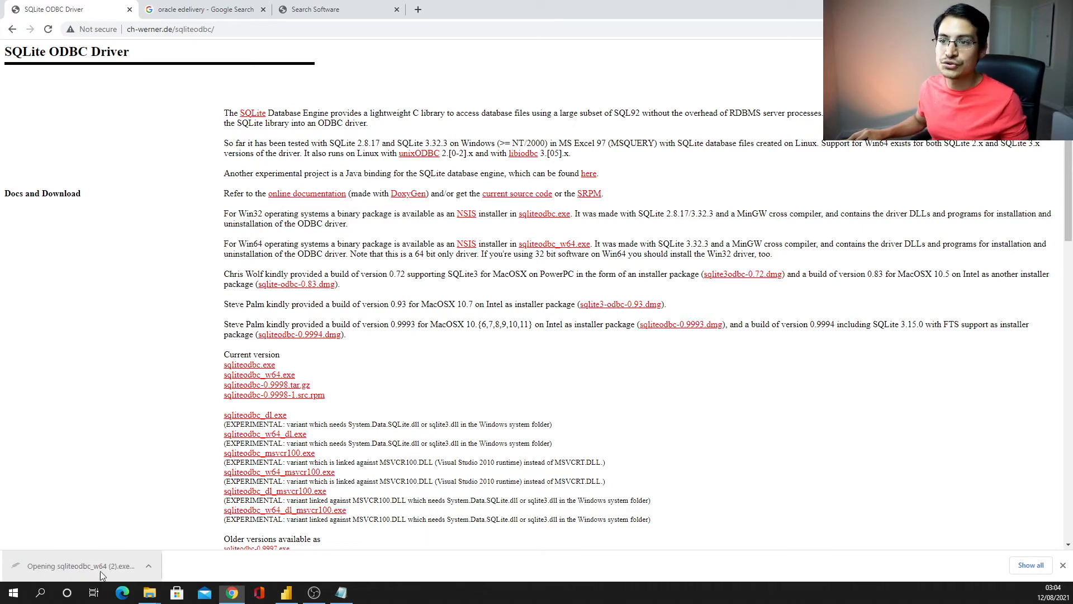
- Advance SQLite3 ODBC setup with the default folder, tick SQLite 2 Drivers, then cancel
{"action": "left_click", "coordinate": [81, 566]}
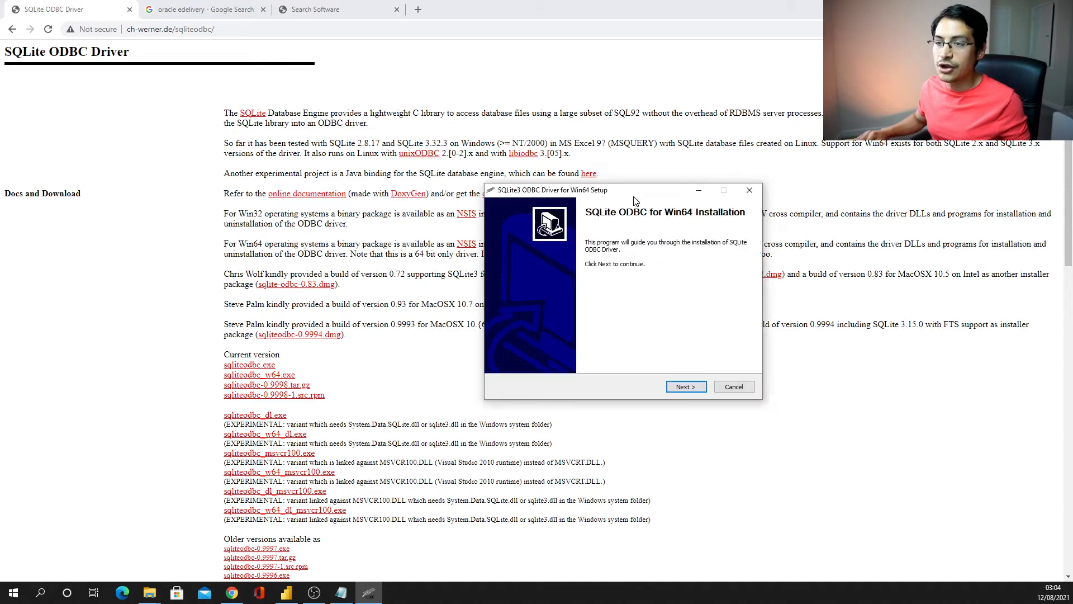
{"action": "left_click_drag", "start_coordinate": [622, 190], "coordinate": [487, 150]}
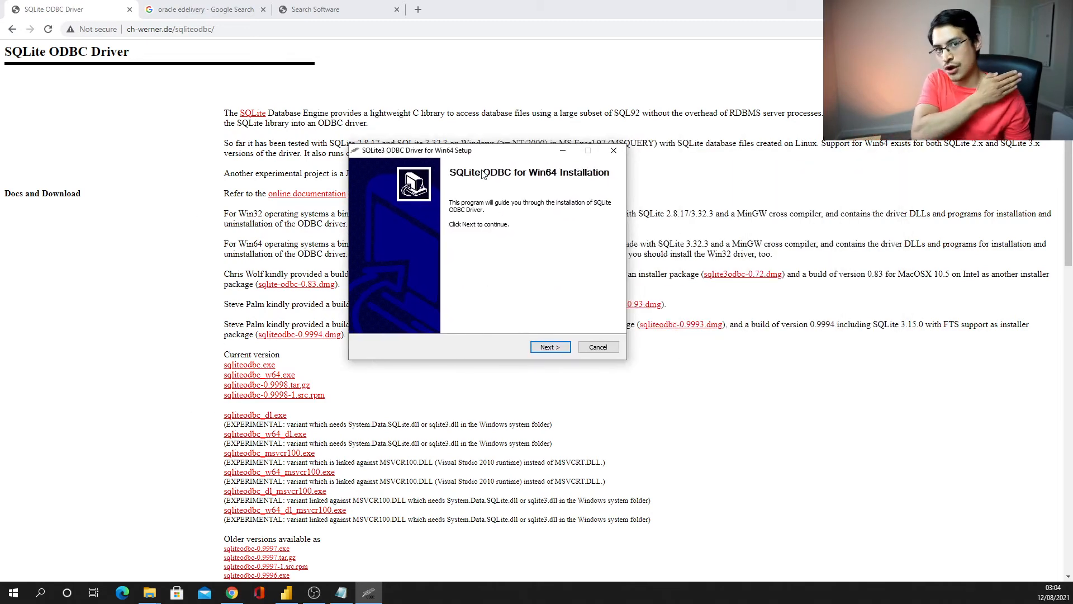
{"action": "mouse_move", "coordinate": [614, 150]}
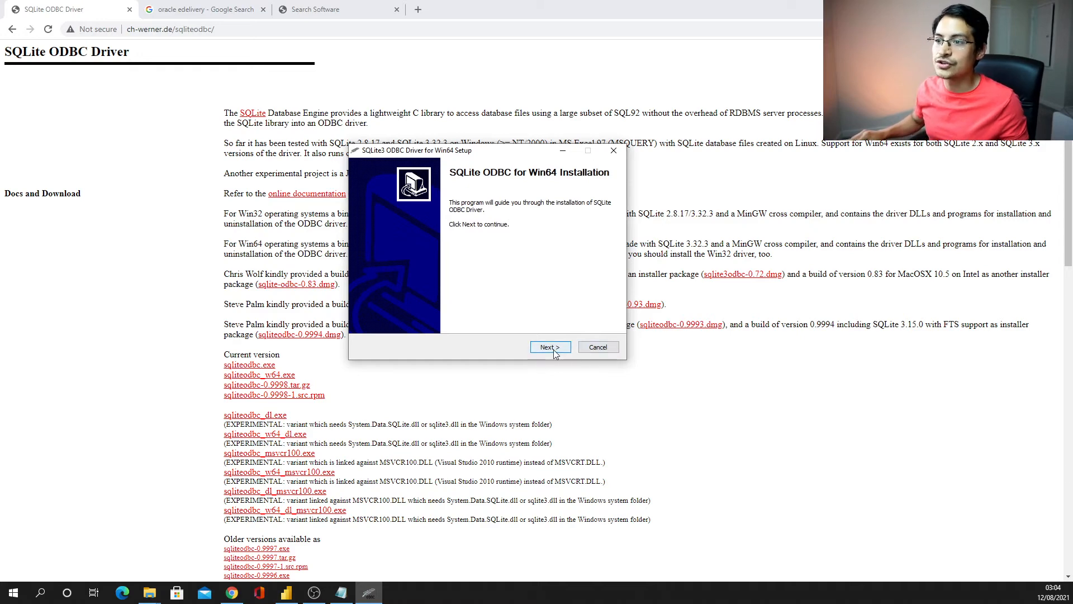
{"action": "left_click", "coordinate": [550, 347]}
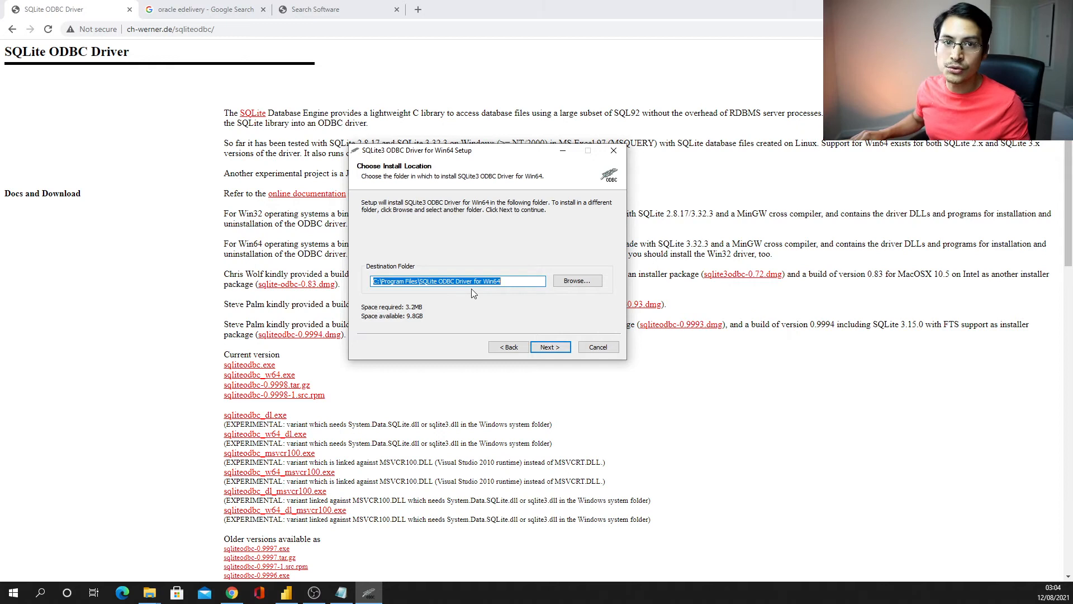
{"action": "mouse_move", "coordinate": [566, 307]}
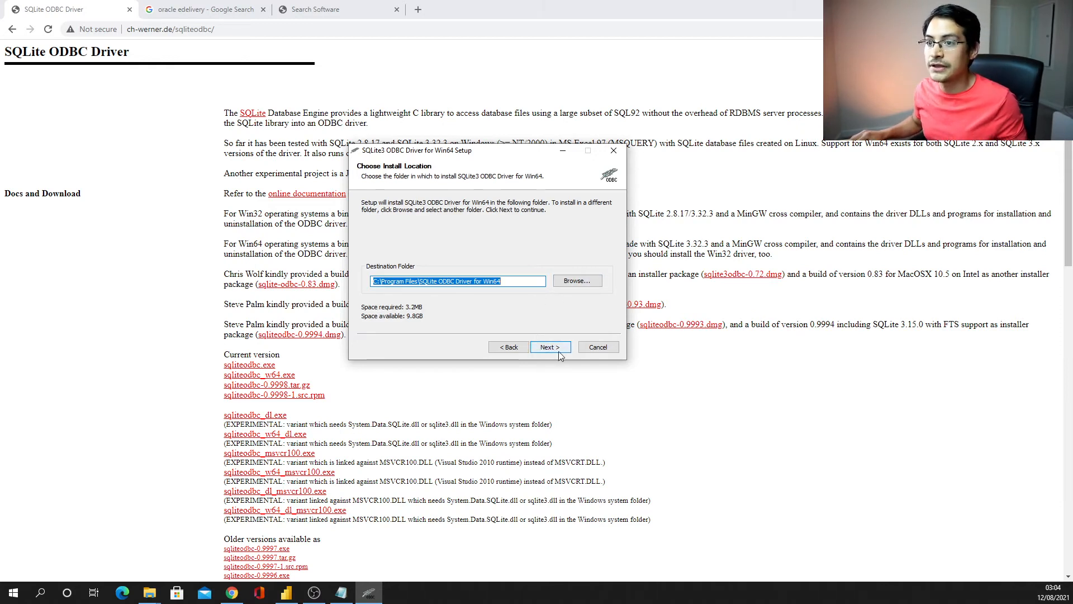
{"action": "left_click", "coordinate": [550, 347]}
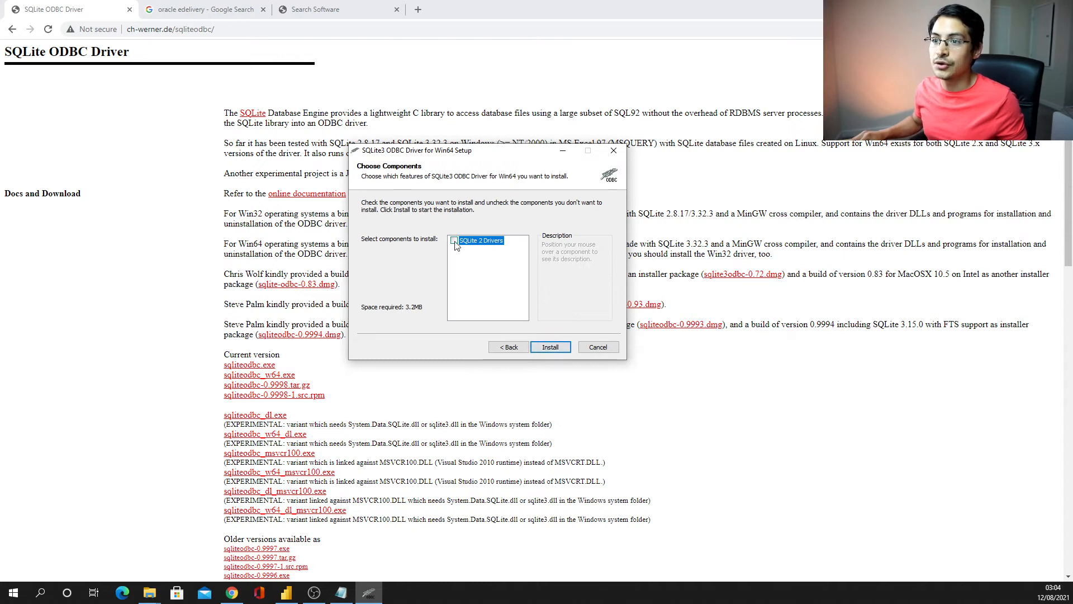
{"action": "left_click", "coordinate": [455, 241]}
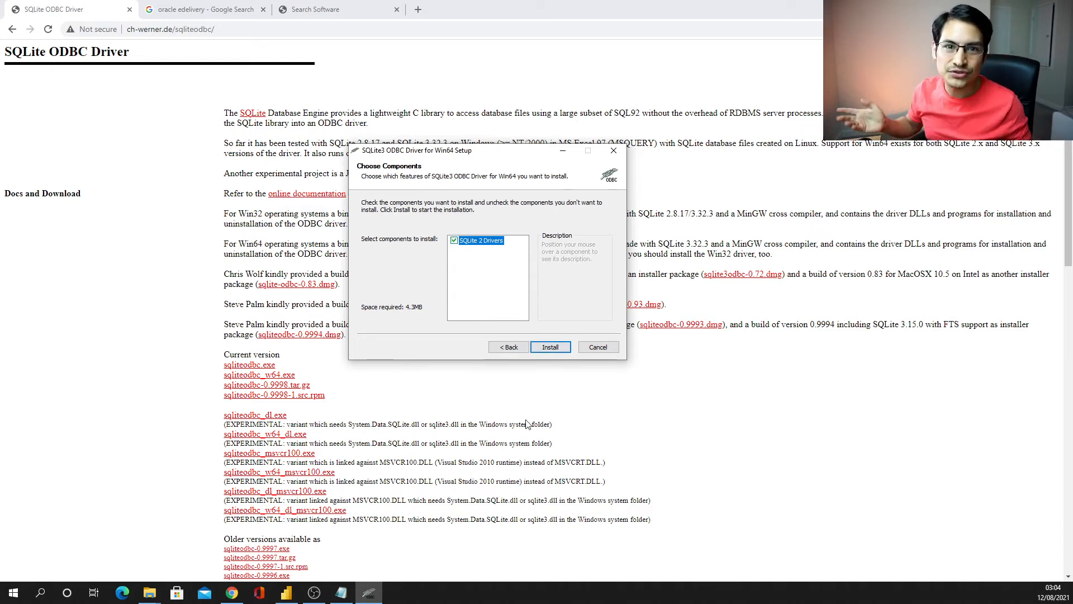
{"action": "mouse_move", "coordinate": [599, 350]}
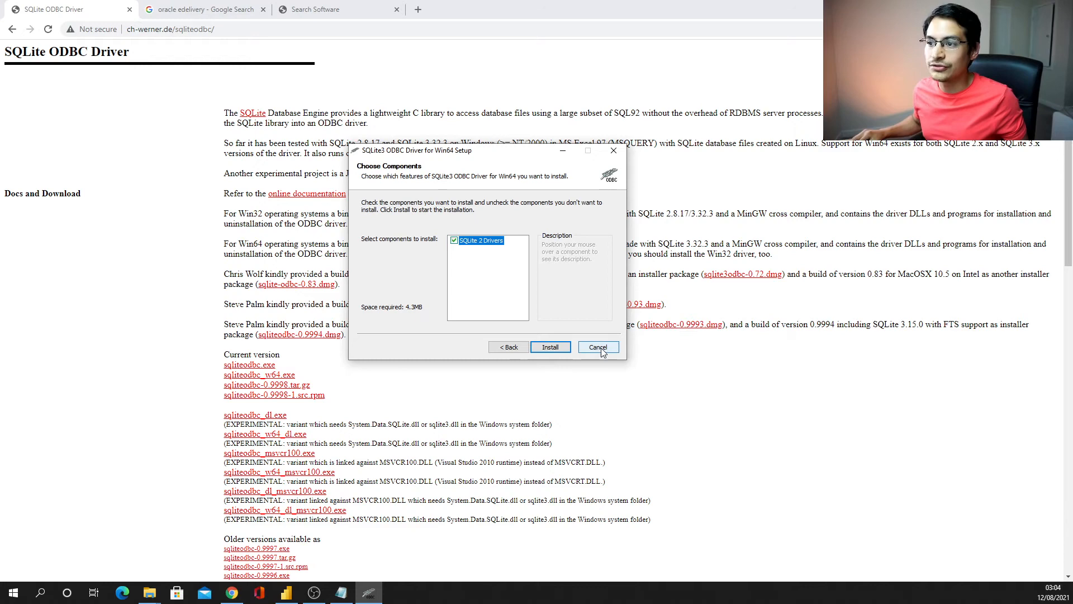
{"action": "left_click", "coordinate": [598, 346]}
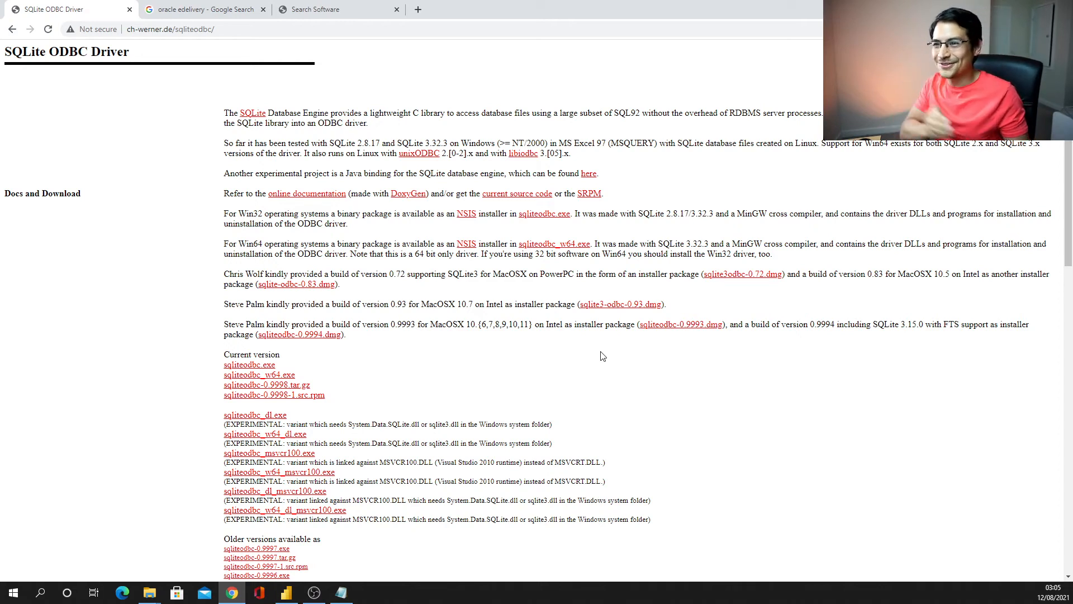
{"action": "mouse_move", "coordinate": [566, 409]}
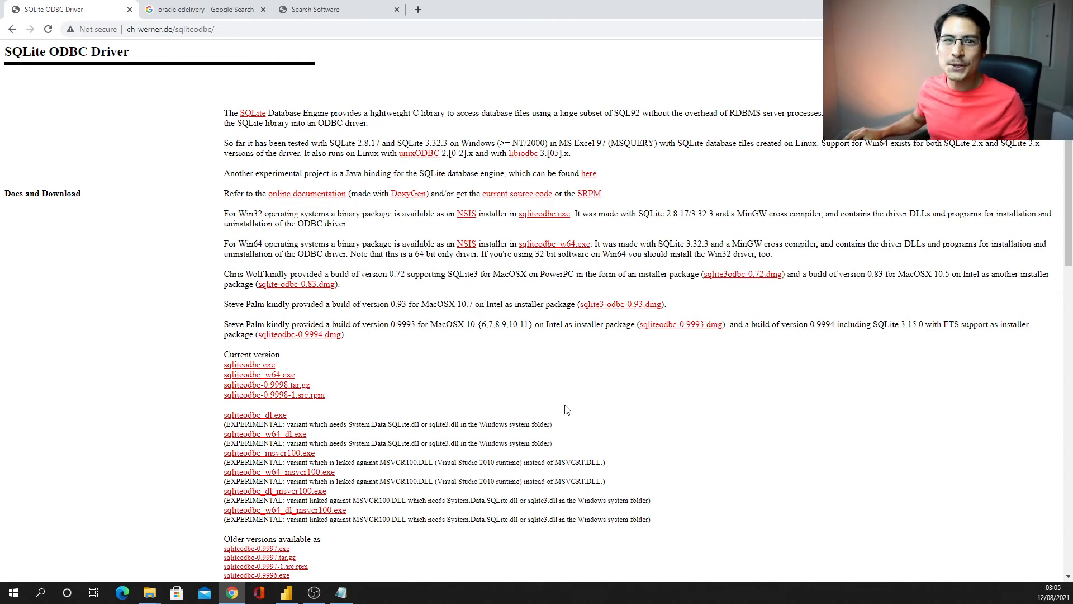
{"action": "mouse_move", "coordinate": [655, 476]}
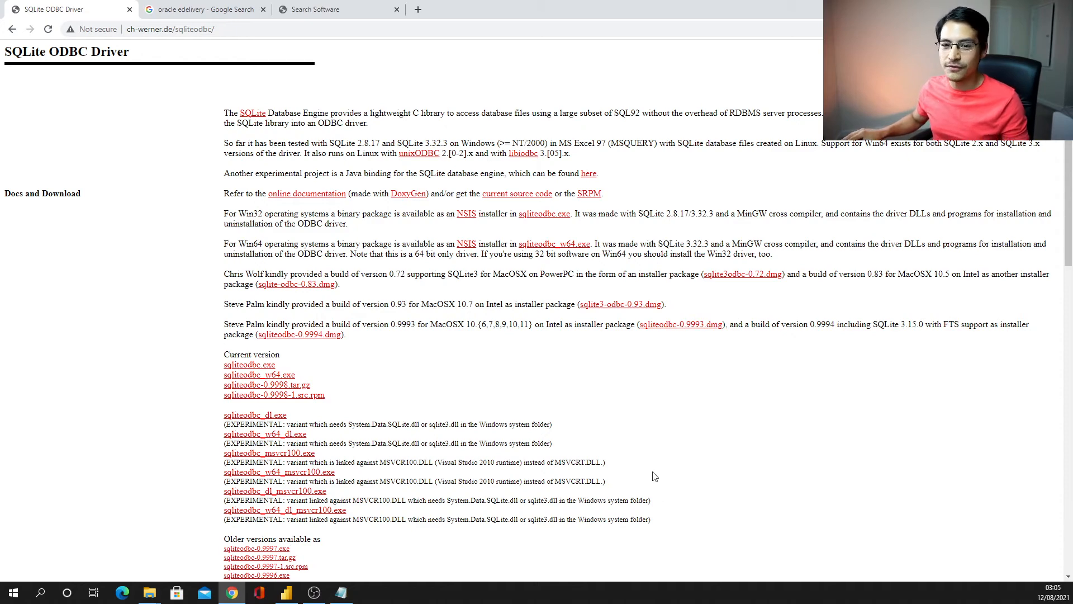
{"action": "mouse_move", "coordinate": [14, 592]}
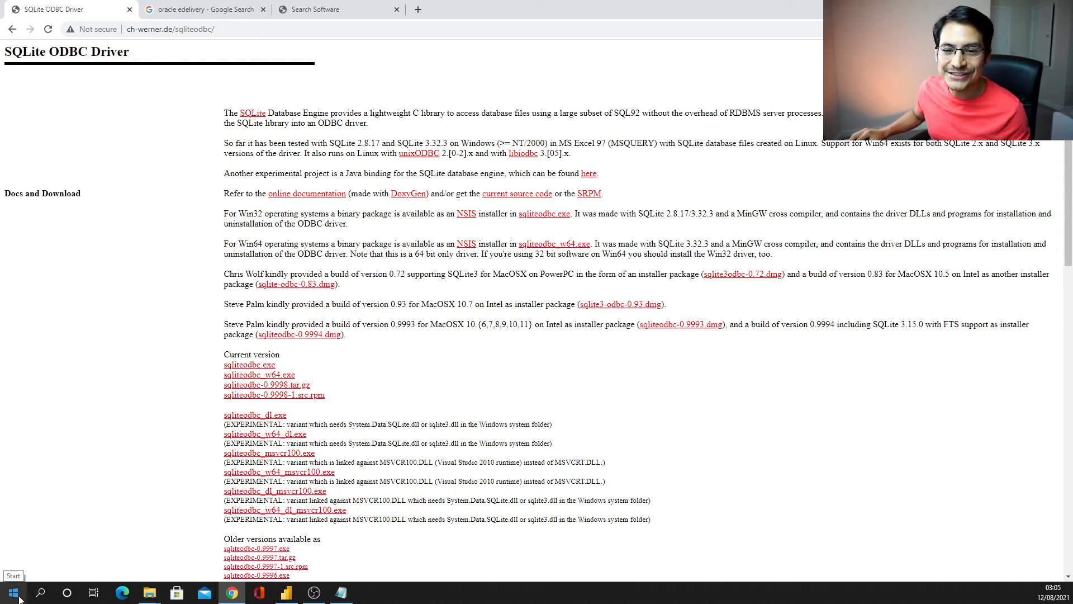
- Search the Start menu for 'odbc' to list ODBC Data Sources (64-bit)
{"action": "left_click", "coordinate": [14, 592]}
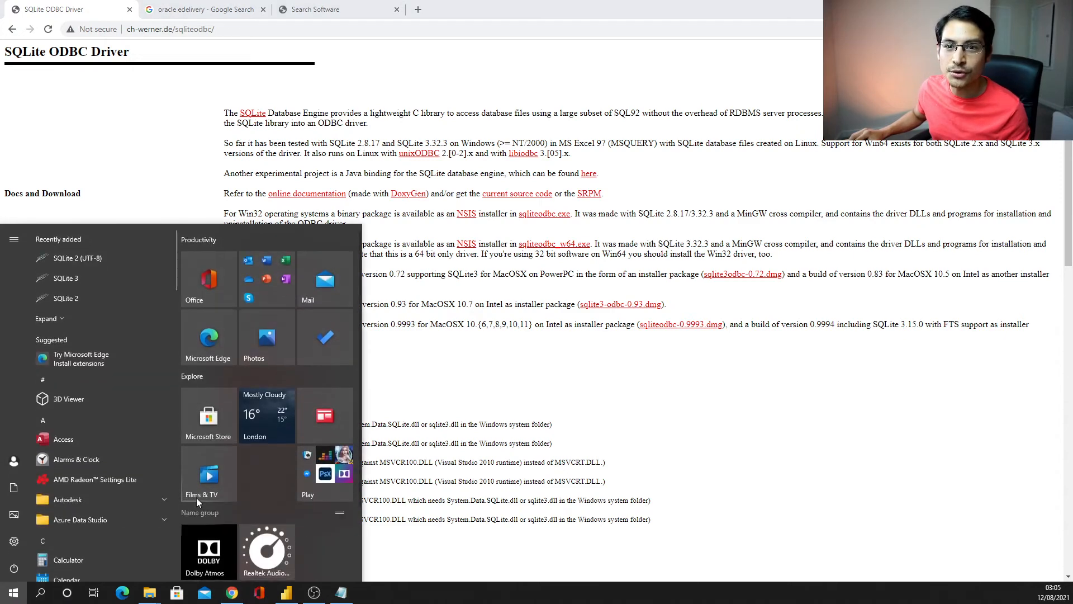
{"action": "mouse_move", "coordinate": [168, 592]}
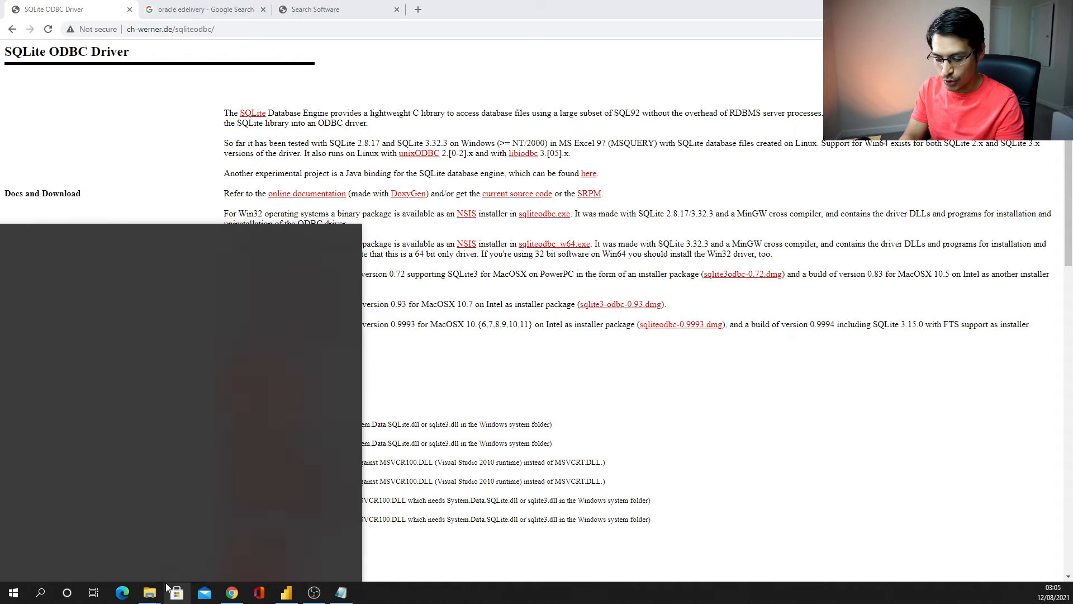
{"action": "type", "text": "odbc"}
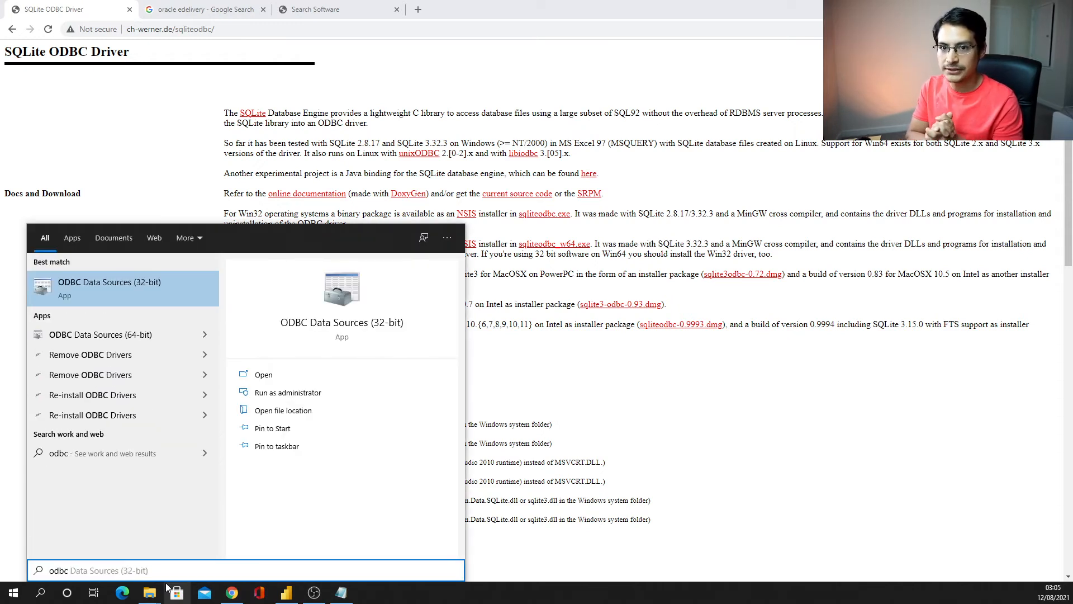
{"action": "mouse_move", "coordinate": [76, 338]}
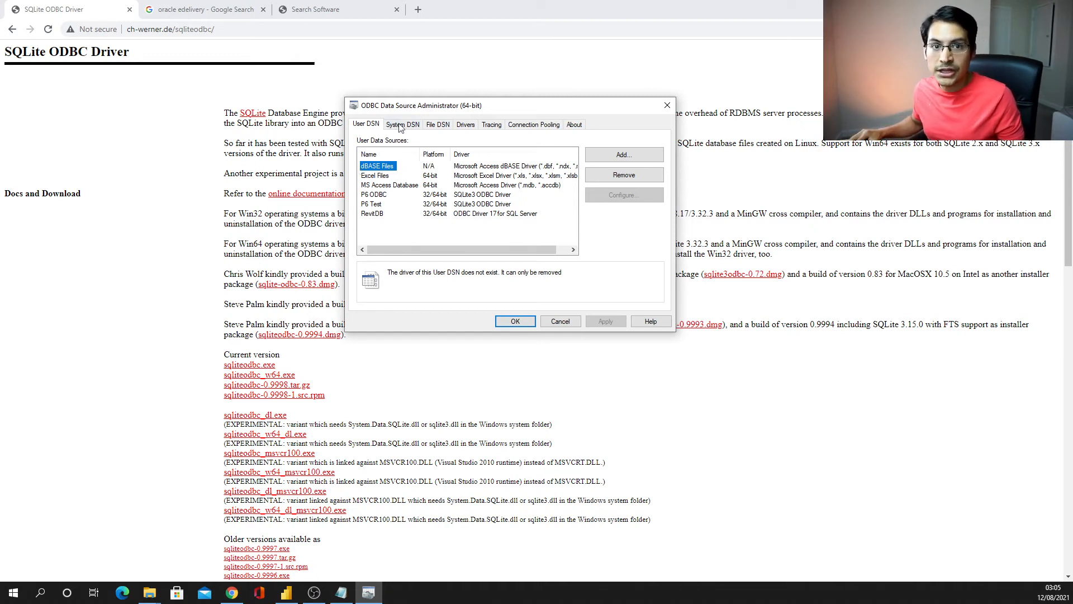
{"action": "left_click", "coordinate": [402, 124]}
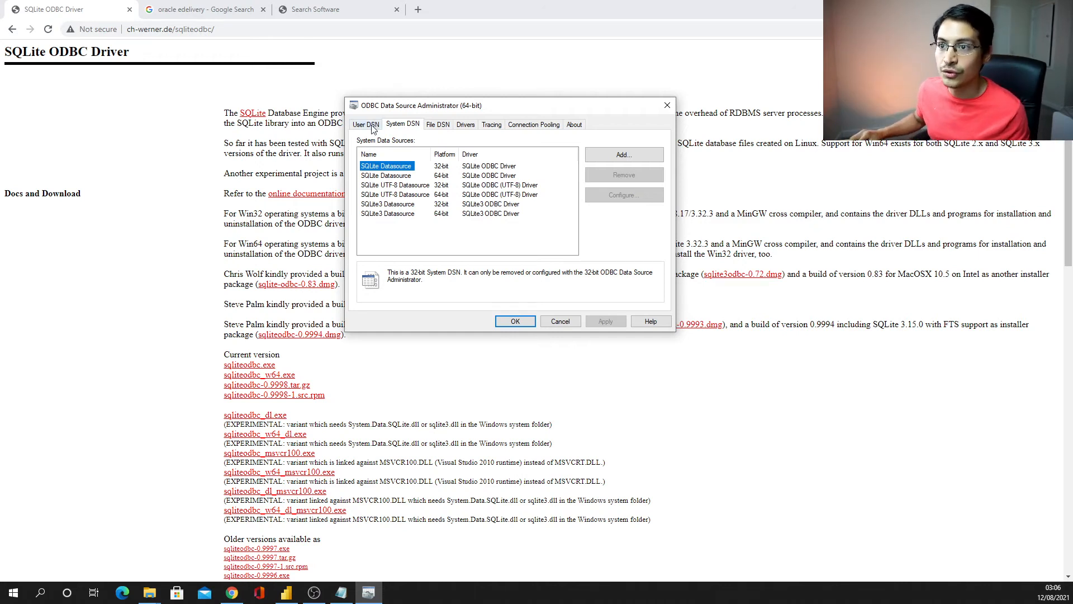
{"action": "left_click", "coordinate": [367, 124]}
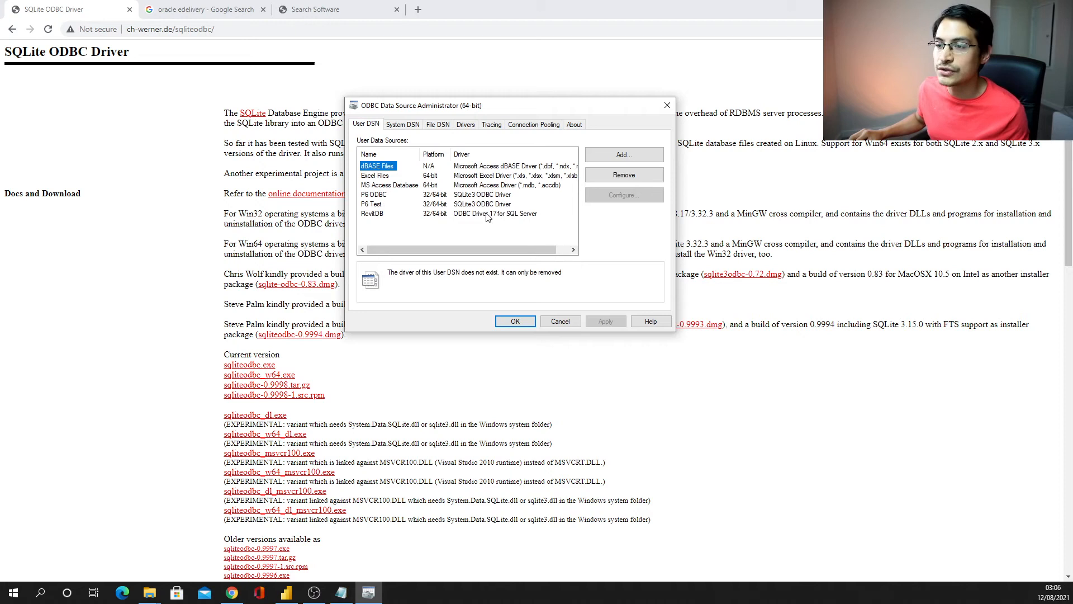
{"action": "mouse_move", "coordinate": [409, 243]}
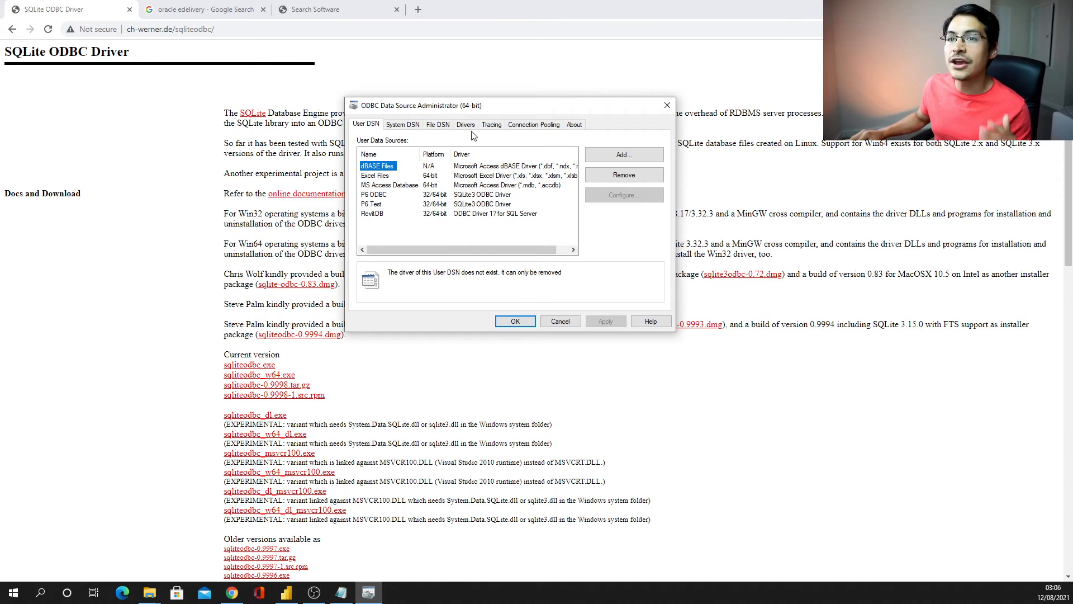
{"action": "mouse_move", "coordinate": [466, 134]}
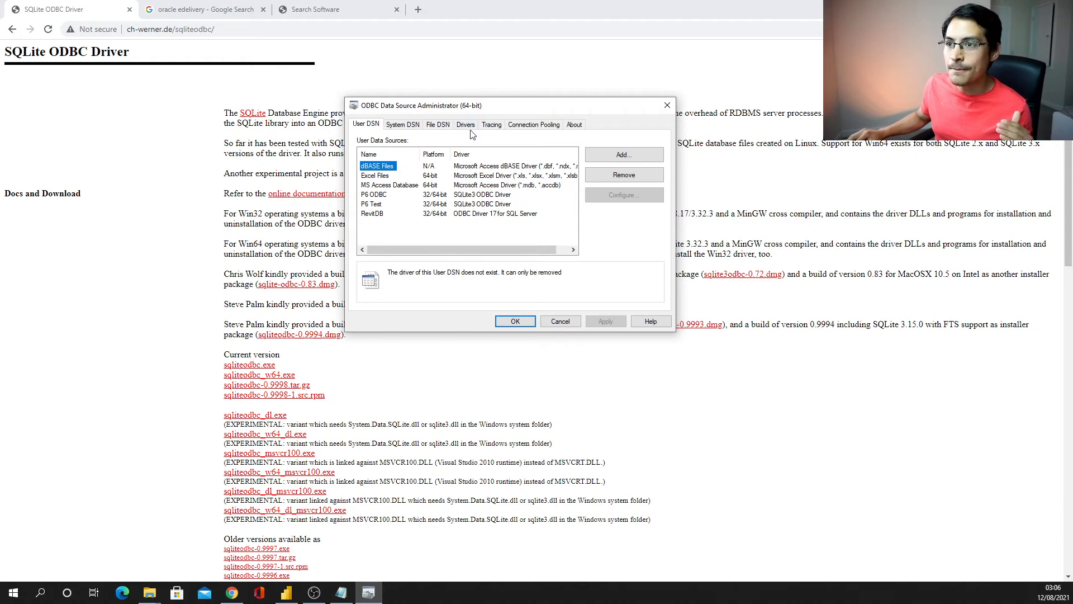
{"action": "left_click", "coordinate": [466, 124]}
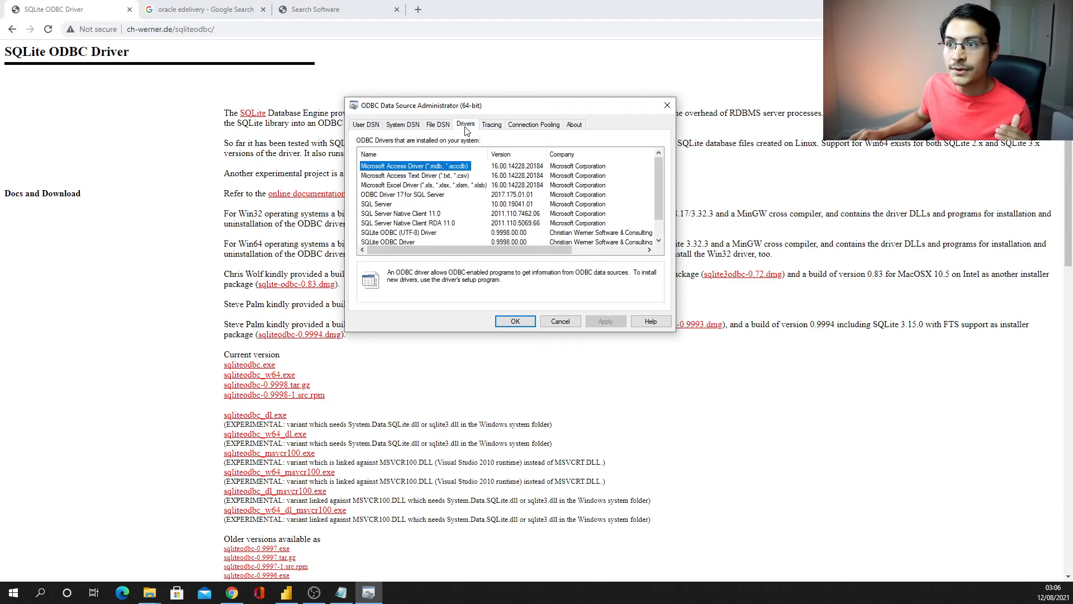
{"action": "scroll", "scroll_direction": "down", "scroll_amount": 3}
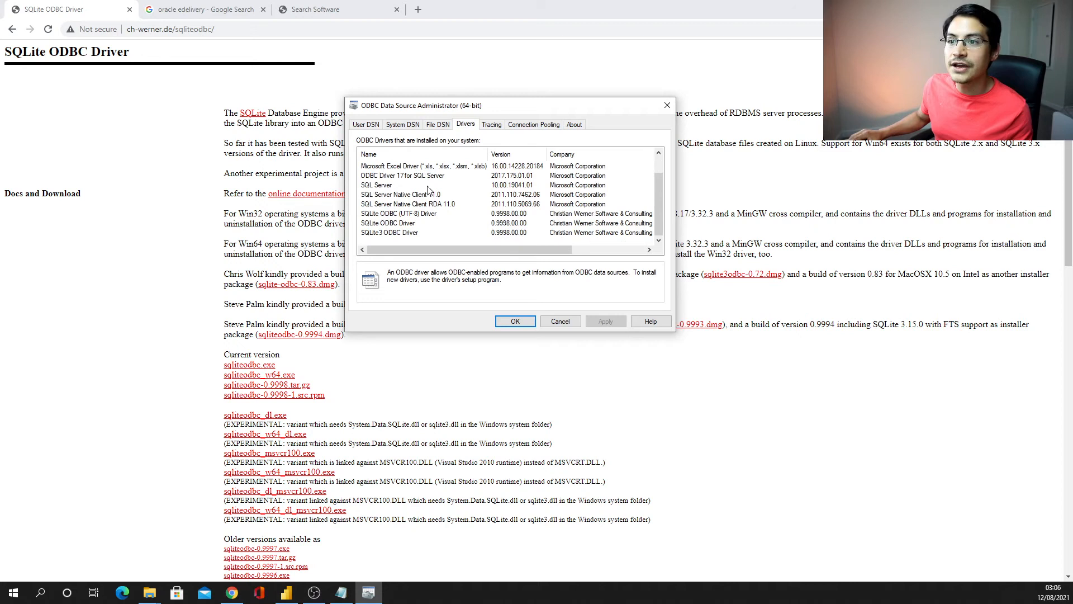
{"action": "left_click", "coordinate": [390, 232]}
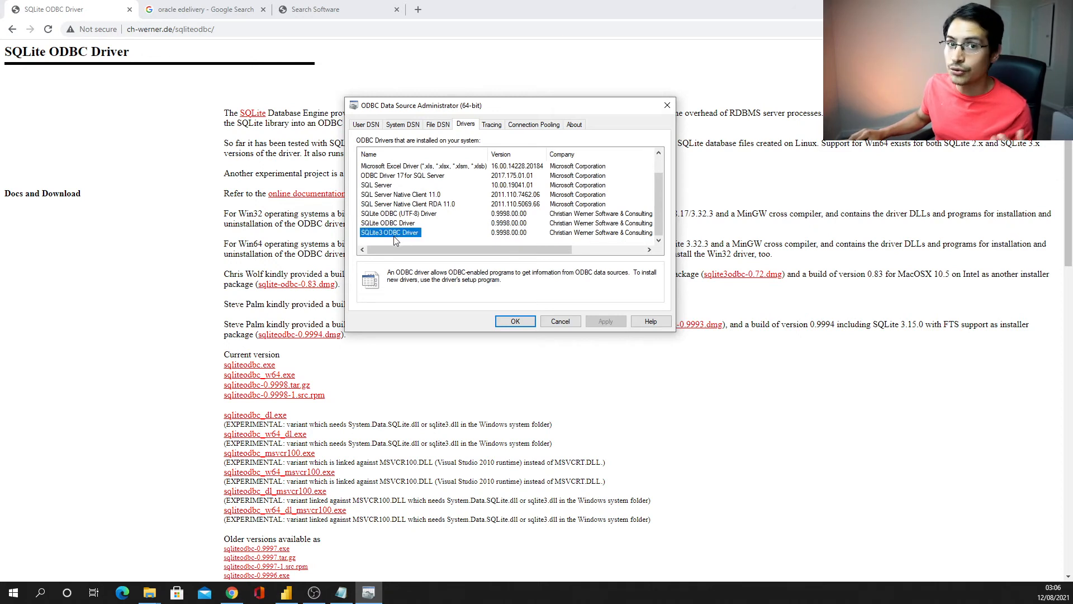
{"action": "mouse_move", "coordinate": [420, 239]}
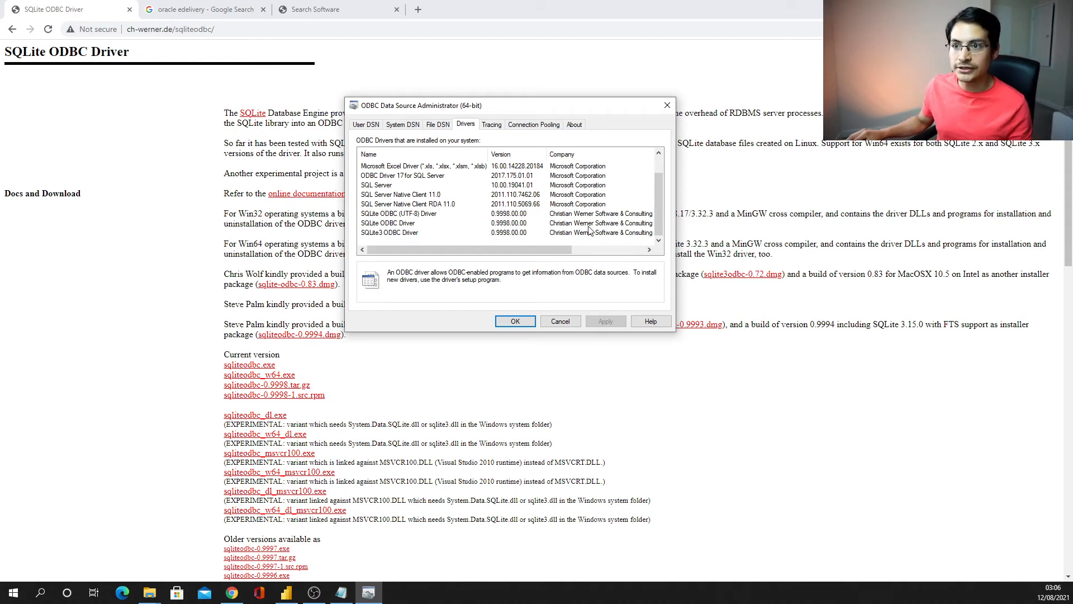
{"action": "left_click", "coordinate": [366, 124]}
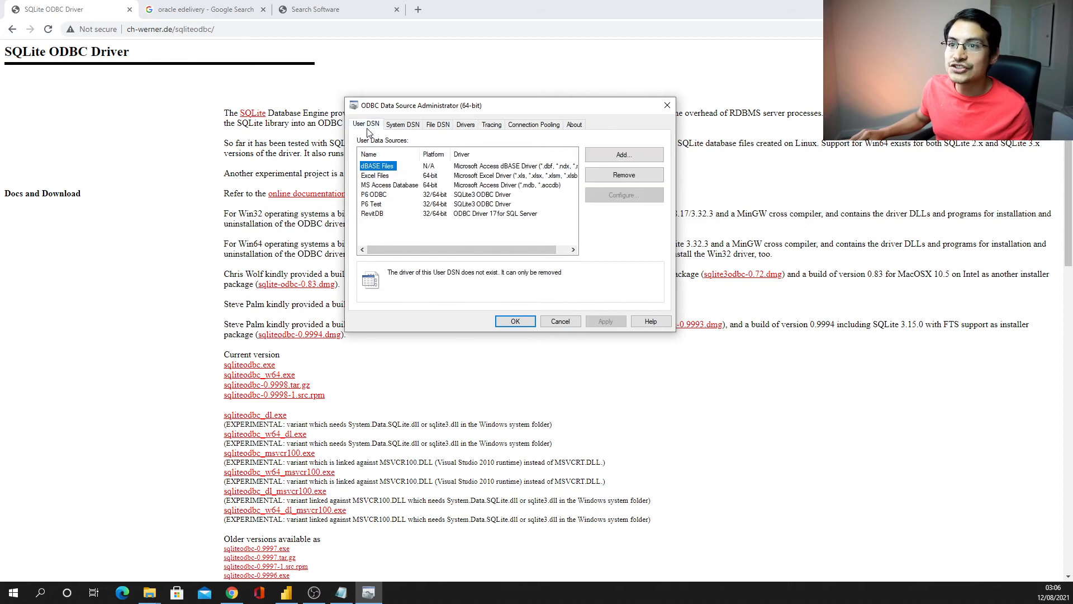
{"action": "mouse_move", "coordinate": [389, 176]}
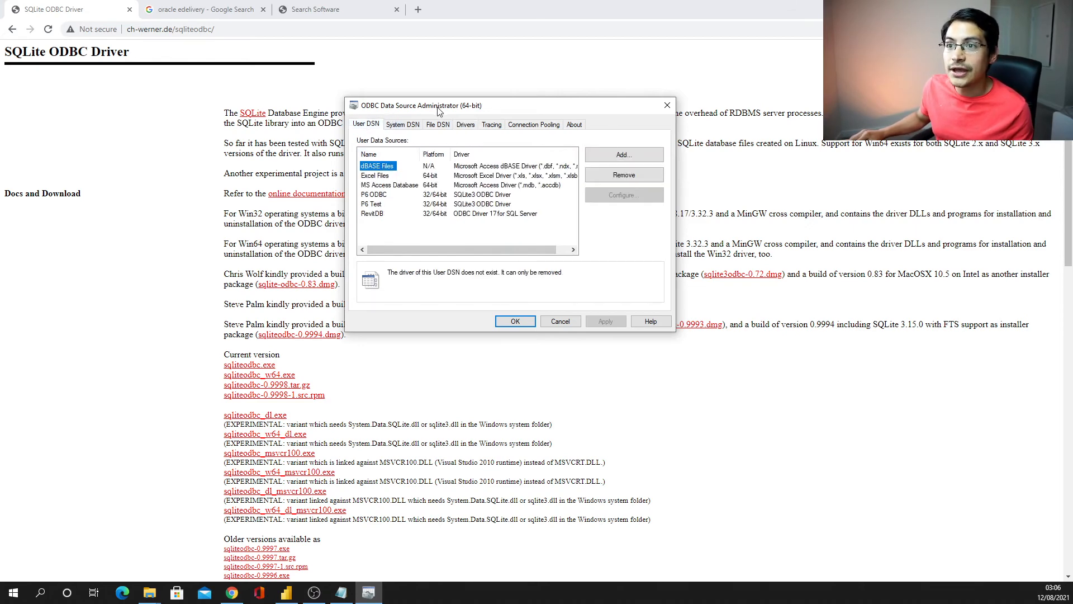
{"action": "mouse_move", "coordinate": [497, 228]}
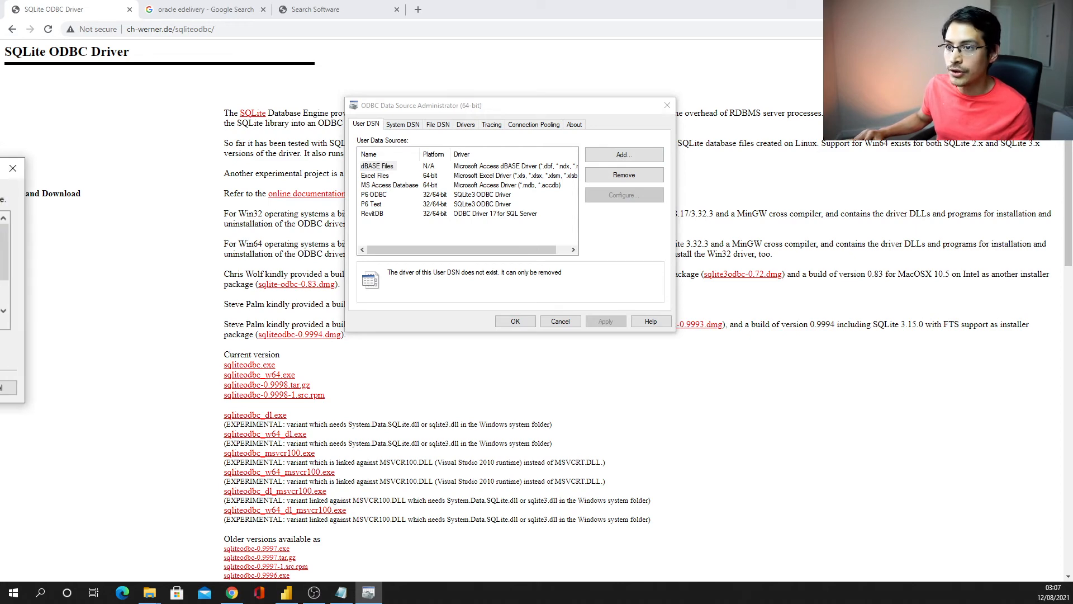
- Add a new user DSN with the SQLite3 ODBC Driver and open its configuration form
{"action": "left_click", "coordinate": [624, 154]}
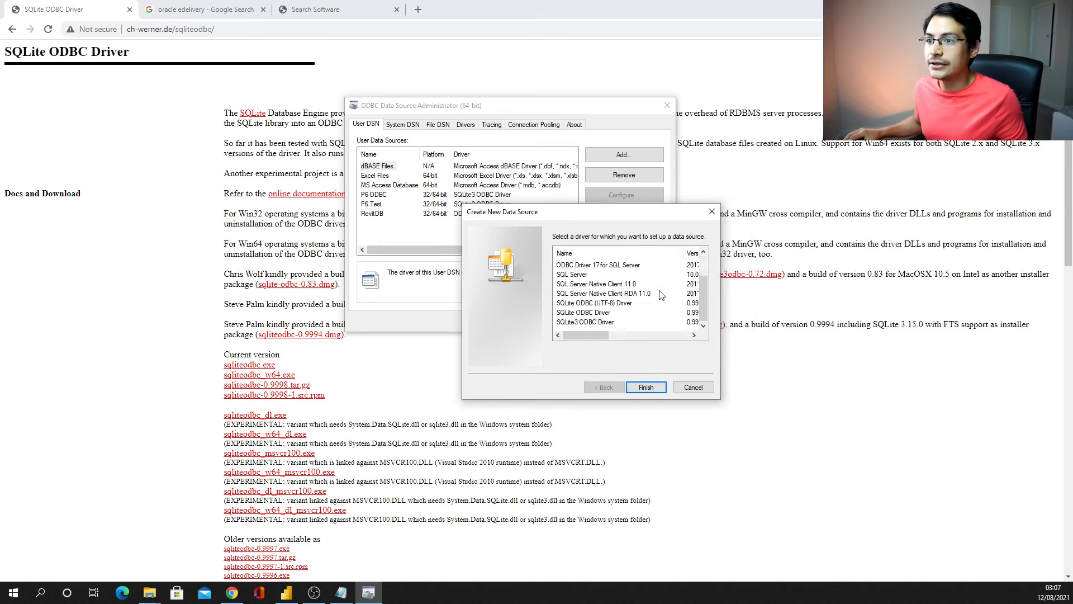
{"action": "left_click", "coordinate": [585, 321]}
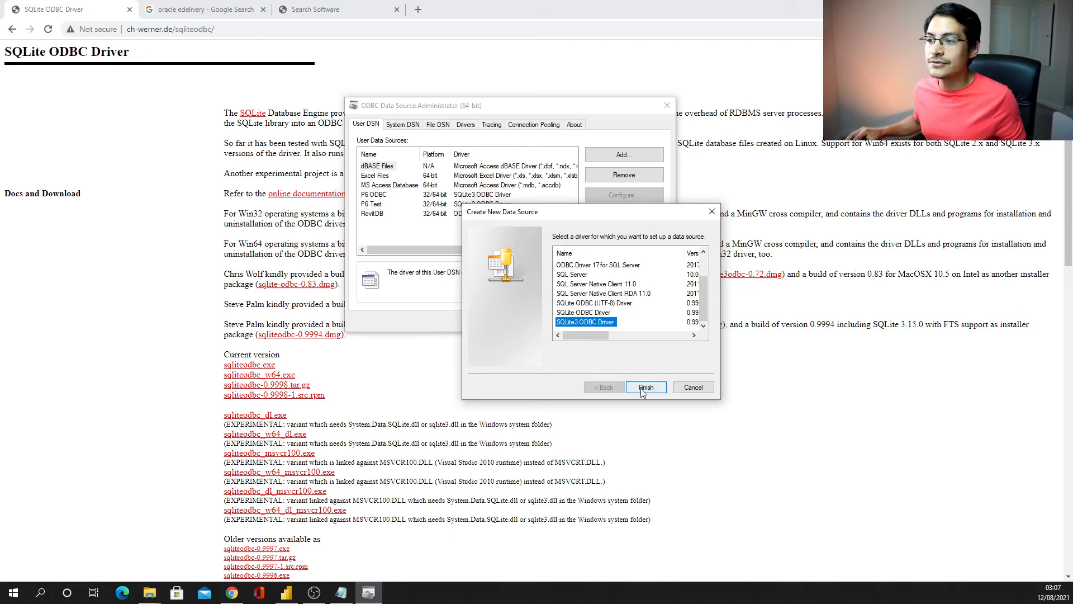
{"action": "left_click", "coordinate": [646, 386]}
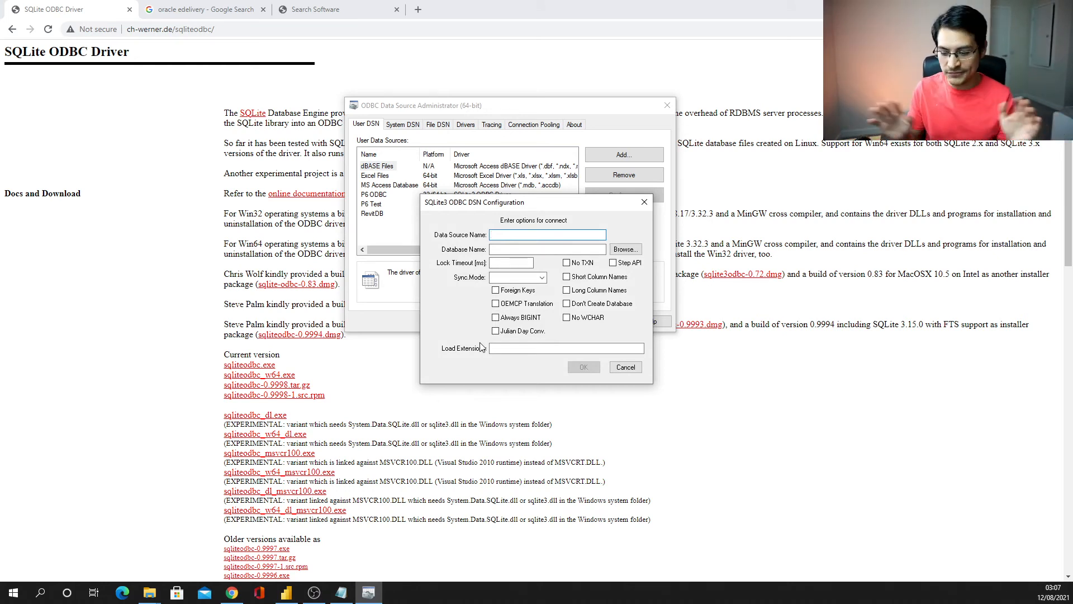
- Name the data source 'JC is the best' and move to the Database Name field
{"action": "type", "text": "JC is"}
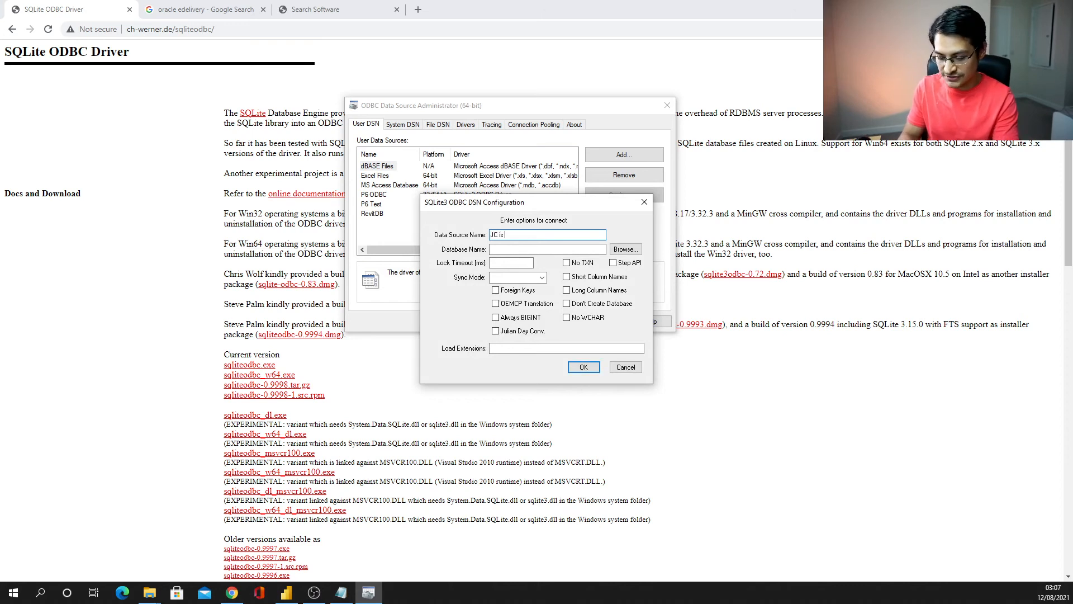
{"action": "type", "text": "the best"}
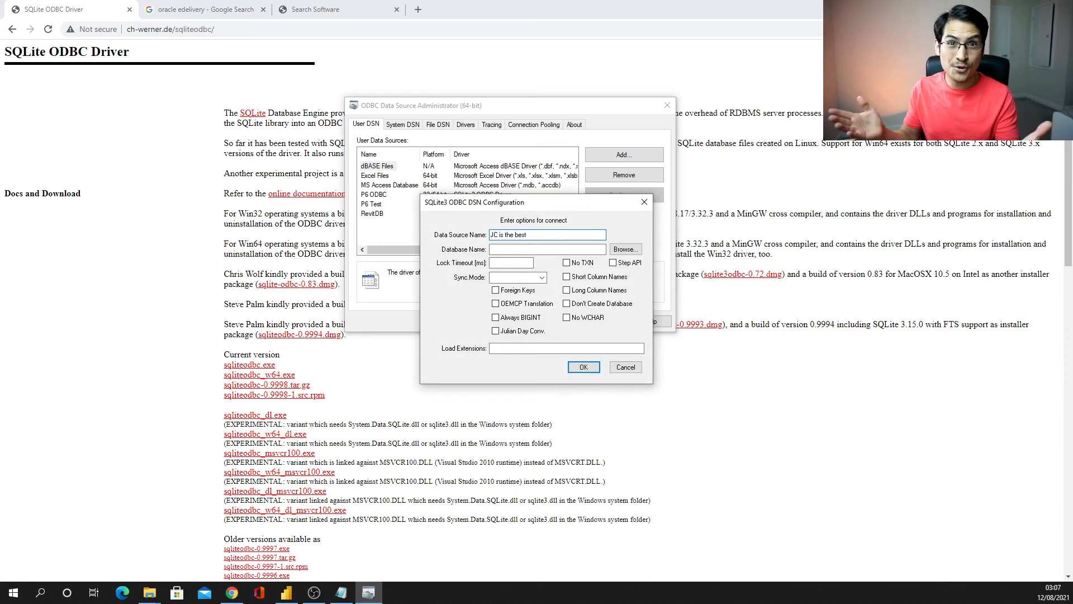
{"action": "left_click", "coordinate": [546, 249]}
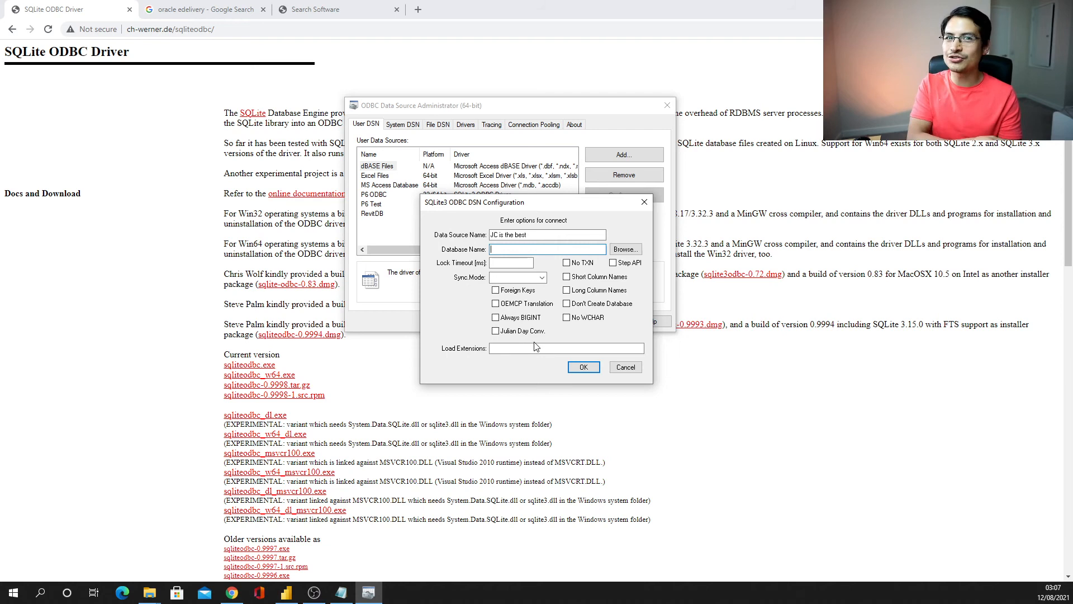
{"action": "mouse_move", "coordinate": [517, 400]}
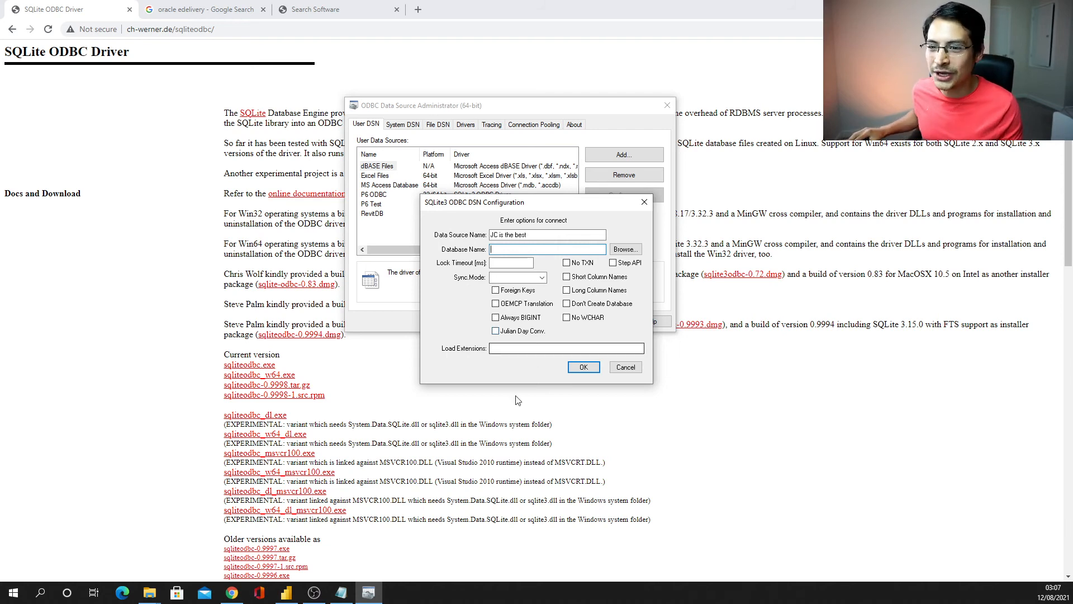
{"action": "mouse_move", "coordinate": [513, 410]}
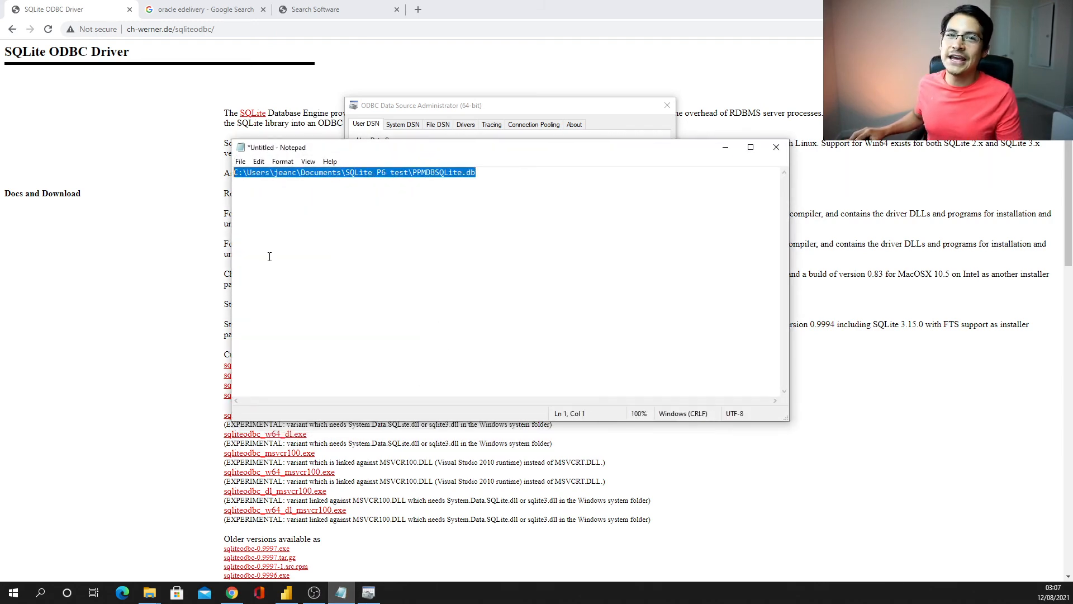
{"action": "mouse_move", "coordinate": [305, 270]}
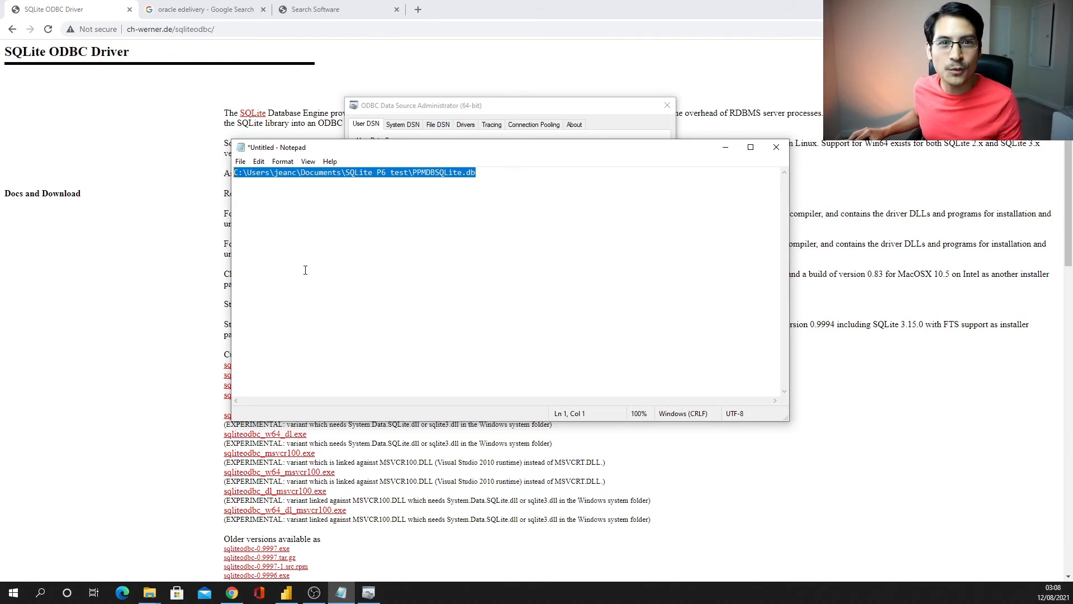
{"action": "mouse_move", "coordinate": [298, 283]}
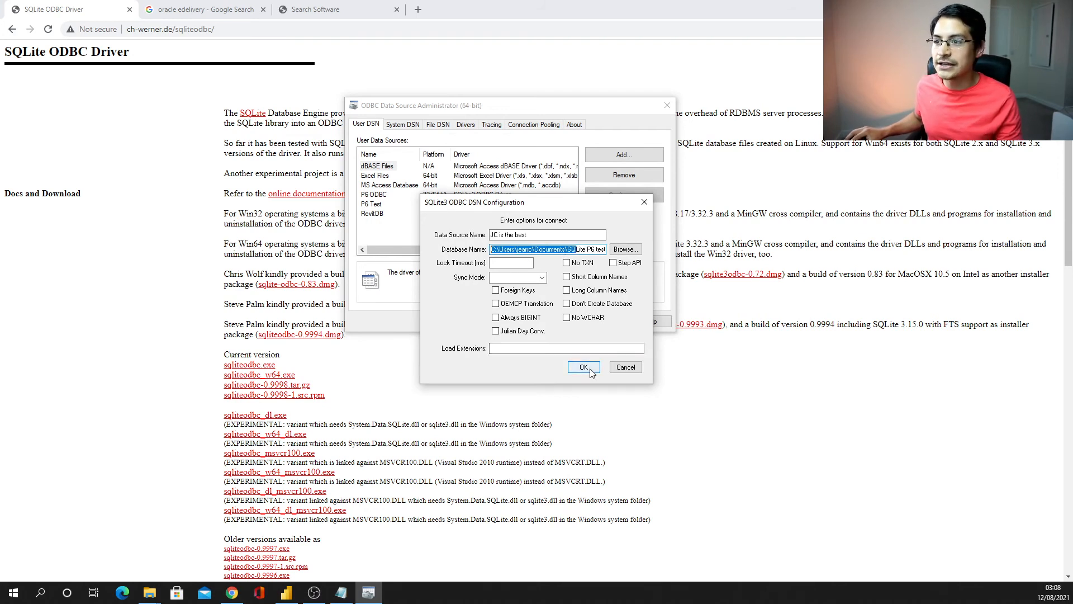
- Save the 'JC is the best' DSN, check it in the User DSN list, and close
{"action": "left_click", "coordinate": [584, 367]}
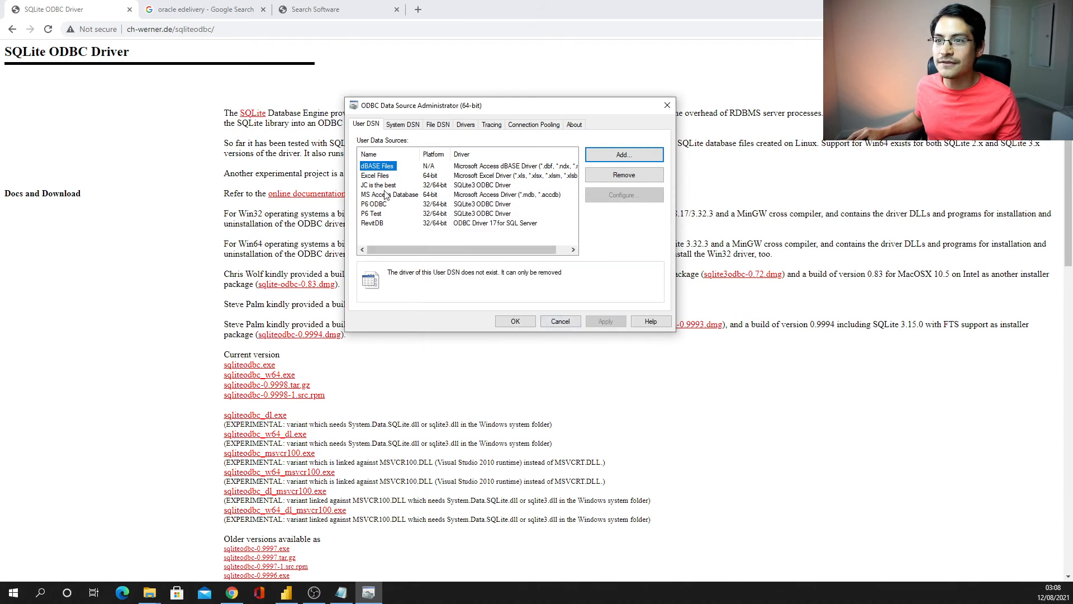
{"action": "left_click", "coordinate": [379, 185]}
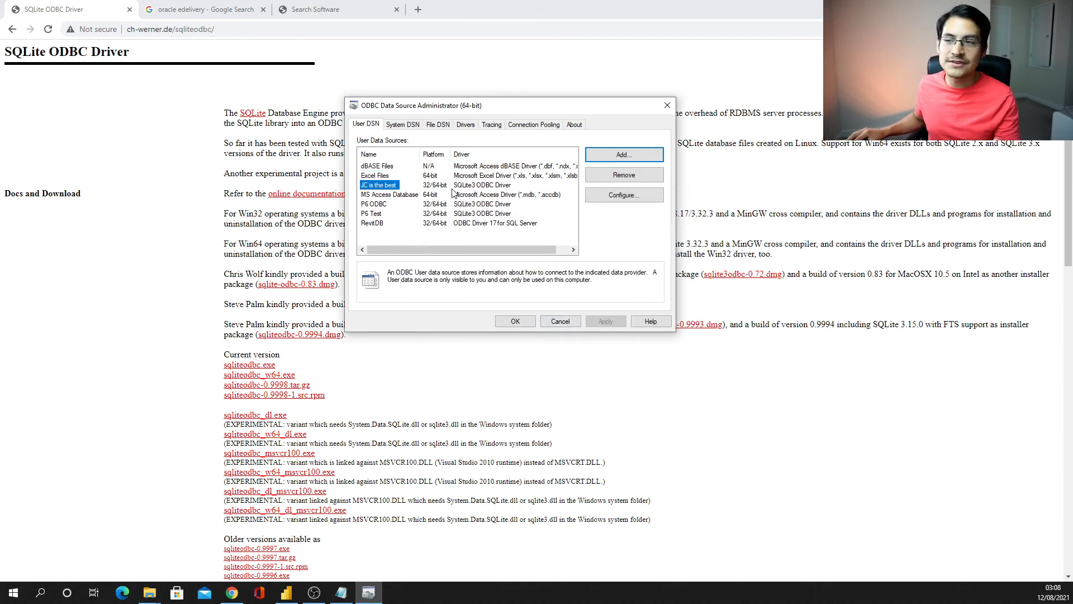
{"action": "mouse_move", "coordinate": [637, 244]}
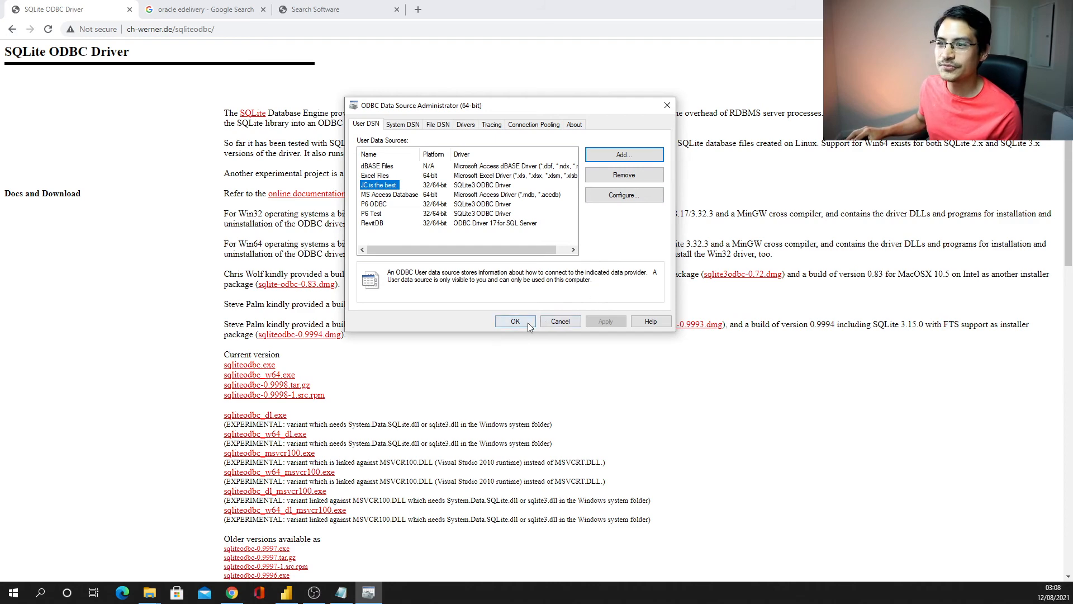
{"action": "left_click", "coordinate": [515, 321]}
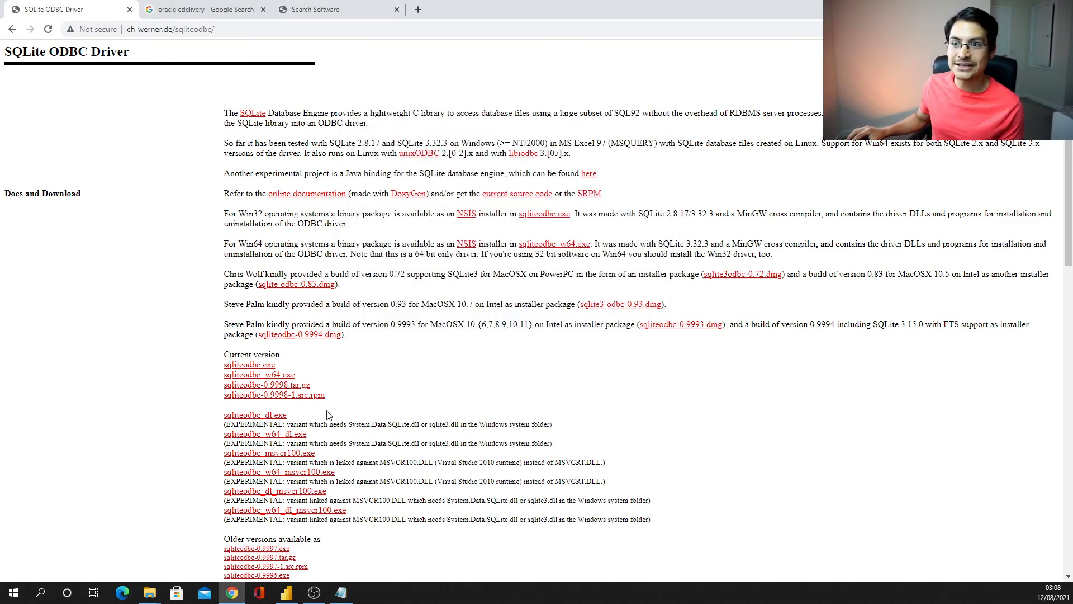
- Open Get data, search connectors for 'ODBC', and connect with the ODBC connector
{"action": "left_click", "coordinate": [287, 593]}
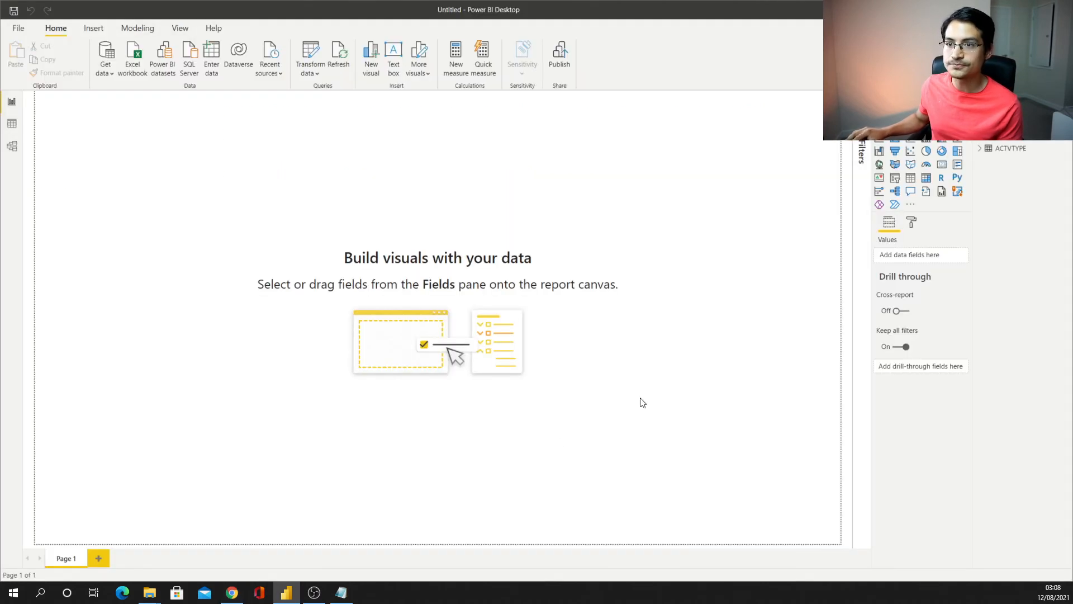
{"action": "mouse_move", "coordinate": [140, 103]}
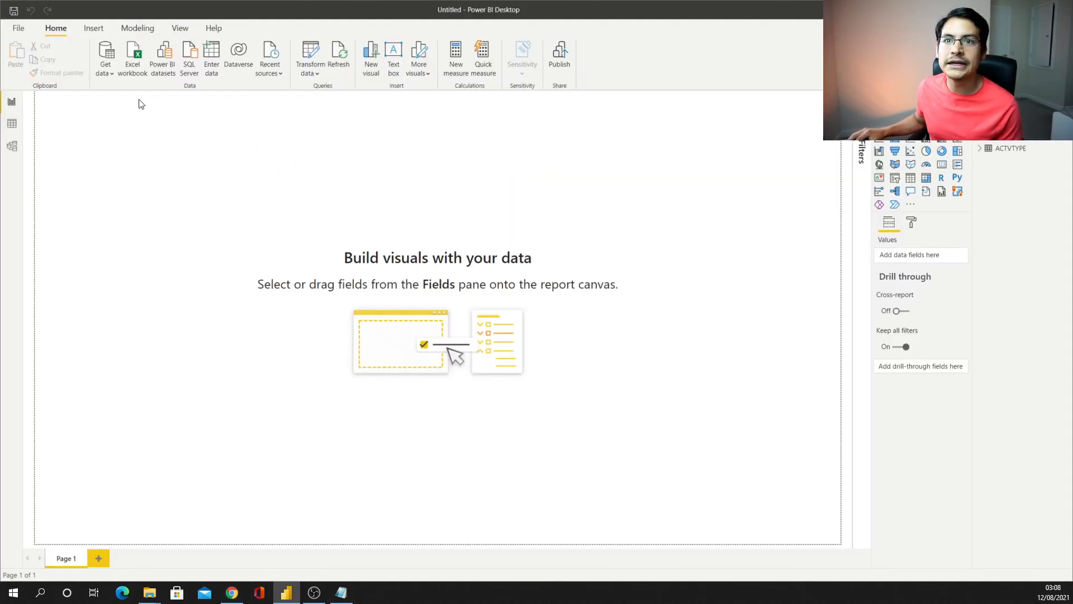
{"action": "left_click", "coordinate": [105, 57]}
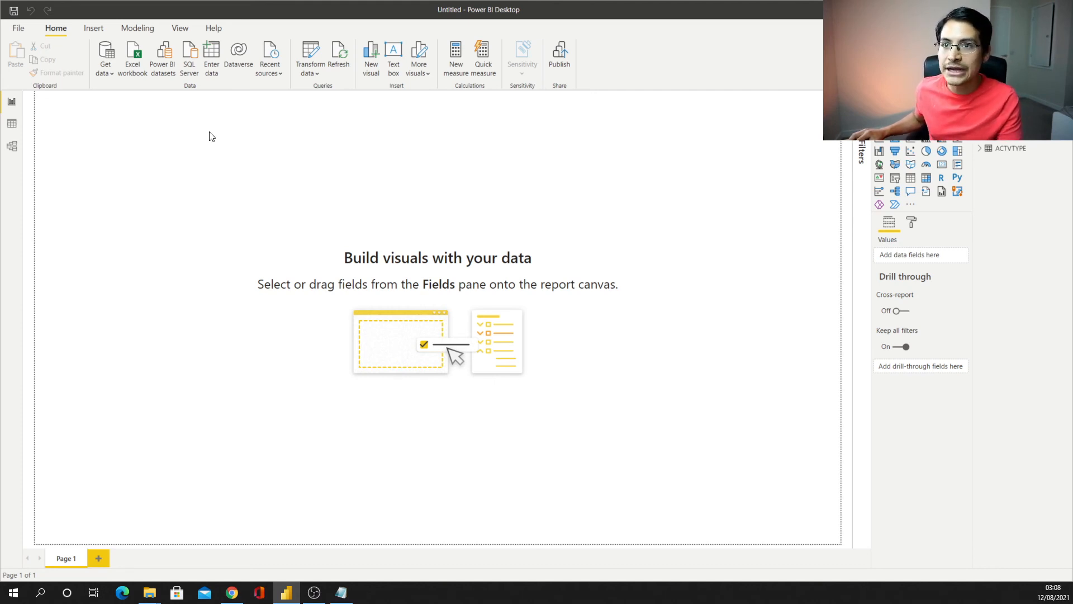
{"action": "mouse_move", "coordinate": [143, 168]}
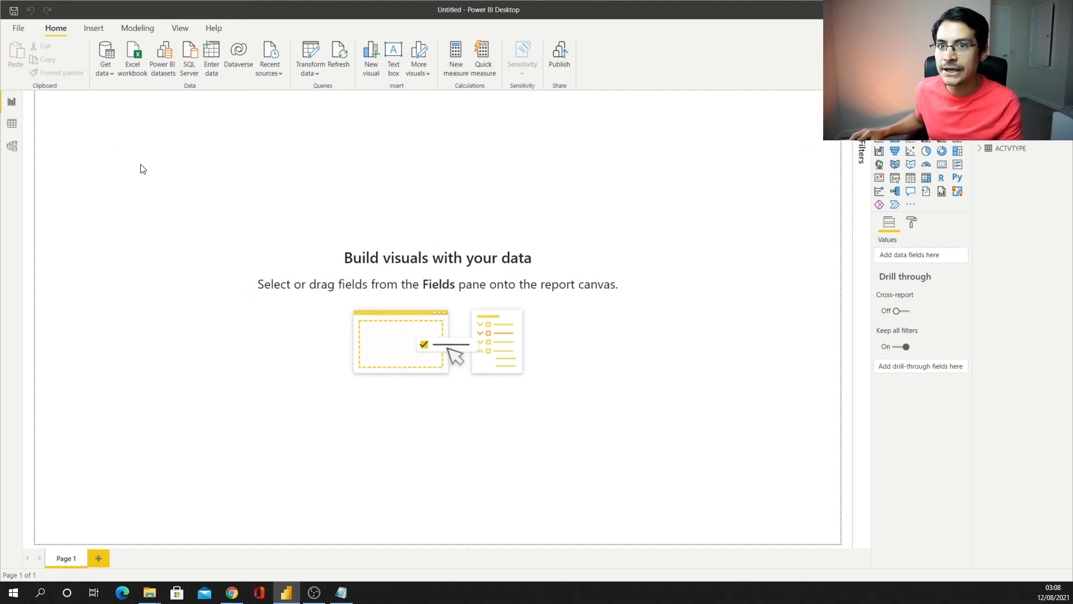
{"action": "left_click", "coordinate": [103, 56]}
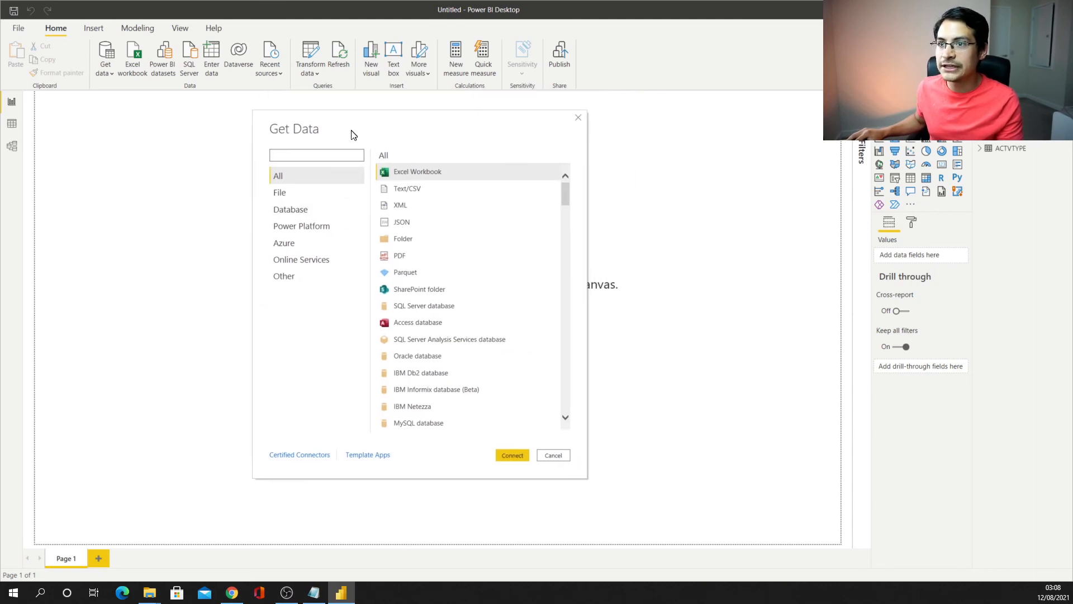
{"action": "left_click", "coordinate": [317, 155]}
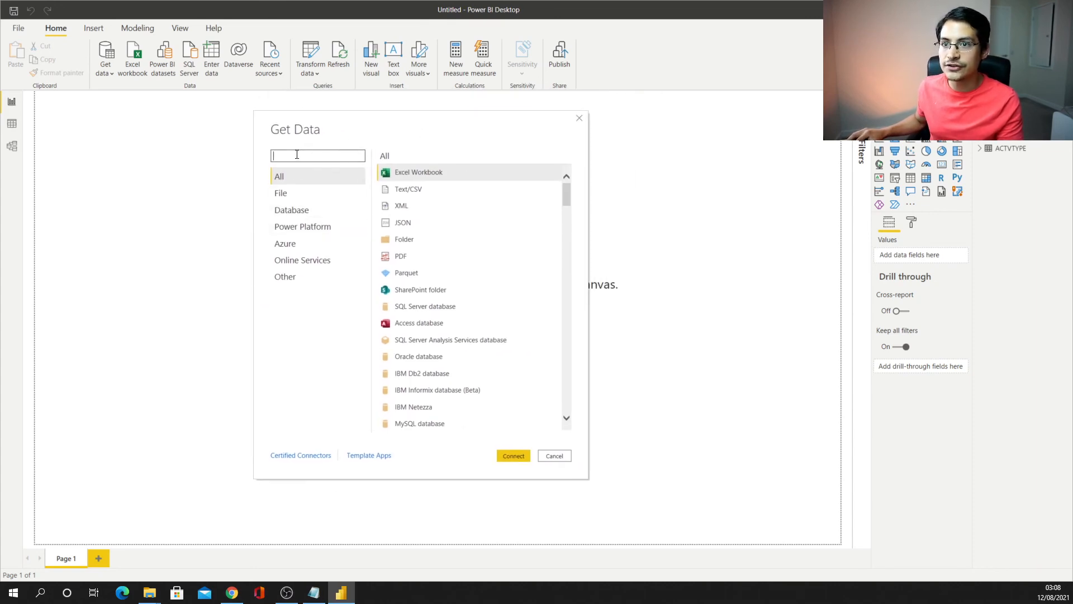
{"action": "type", "text": "ODBC"}
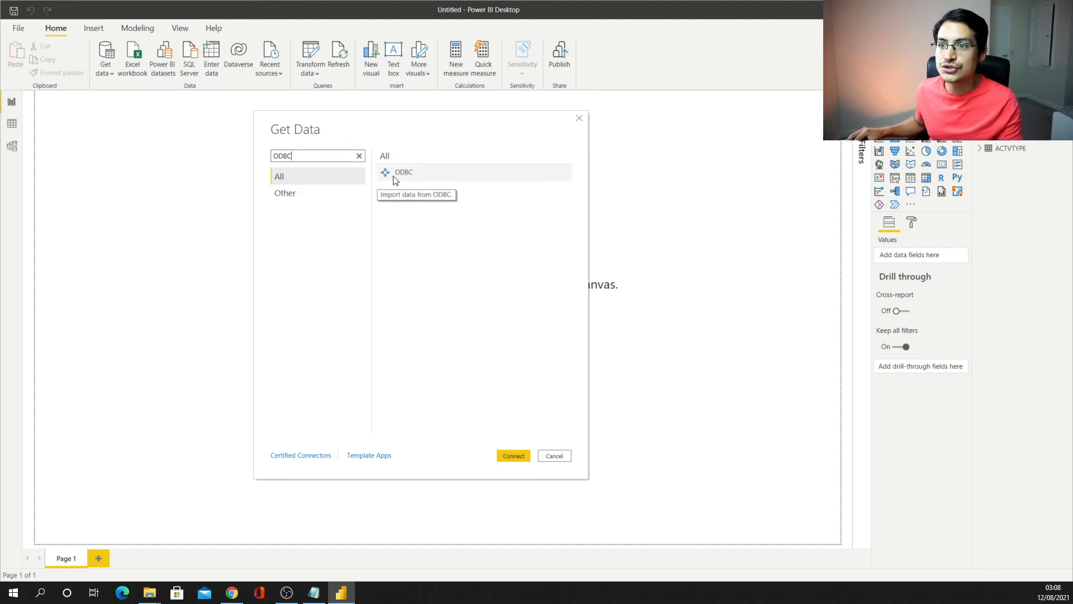
{"action": "left_click", "coordinate": [404, 172]}
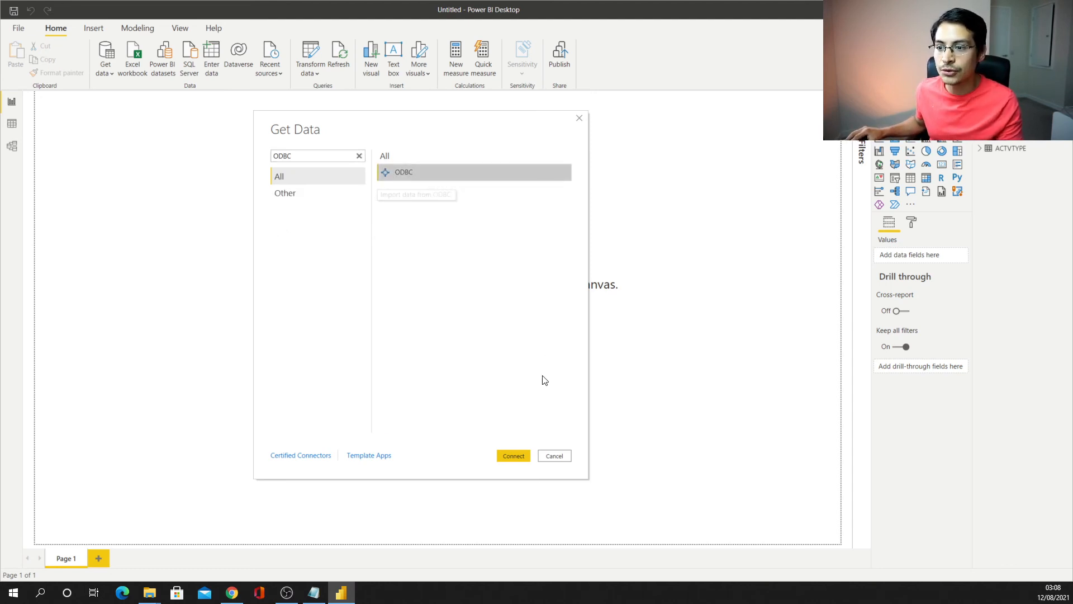
{"action": "left_click", "coordinate": [554, 455]}
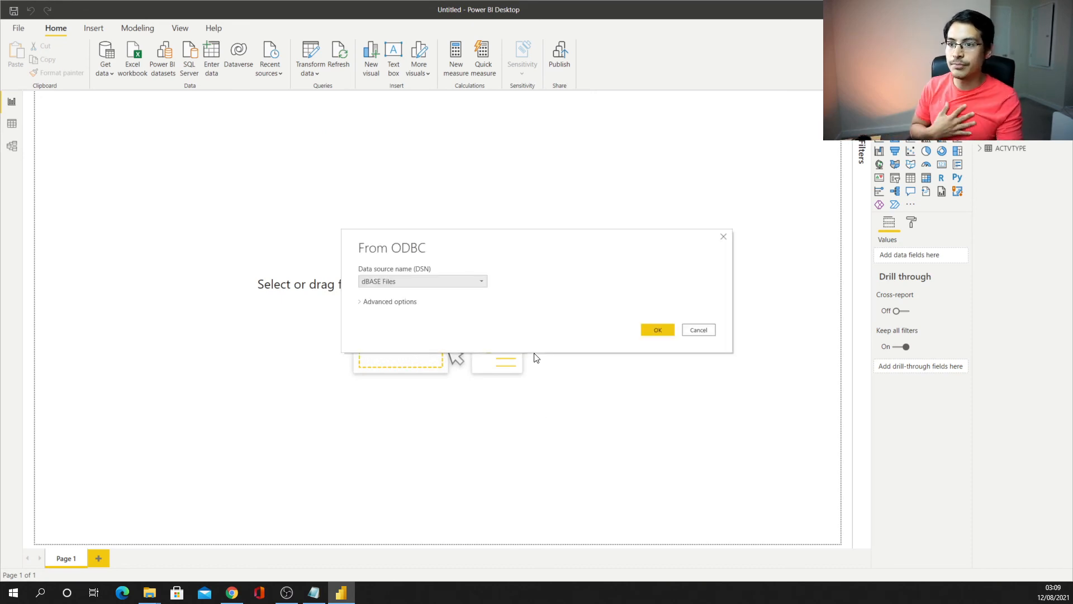
{"action": "mouse_move", "coordinate": [388, 277]}
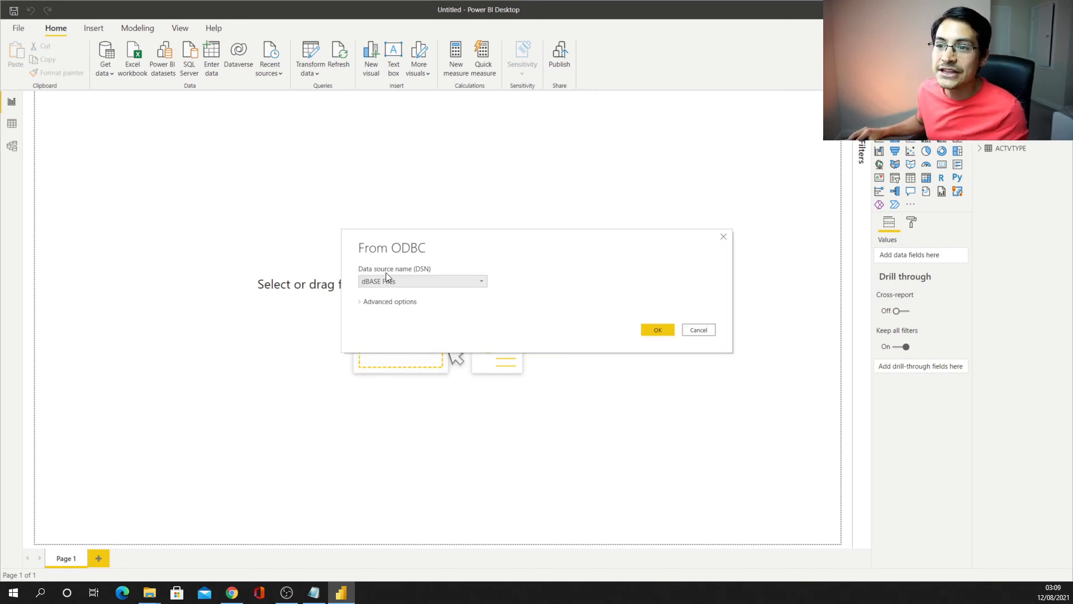
{"action": "mouse_move", "coordinate": [427, 276]}
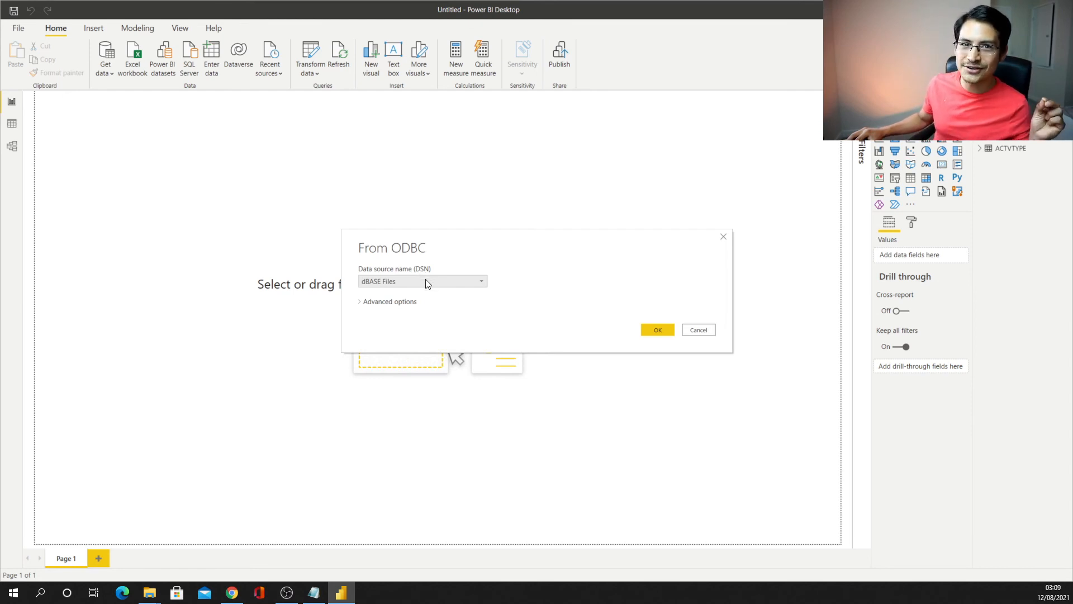
{"action": "mouse_move", "coordinate": [450, 290]}
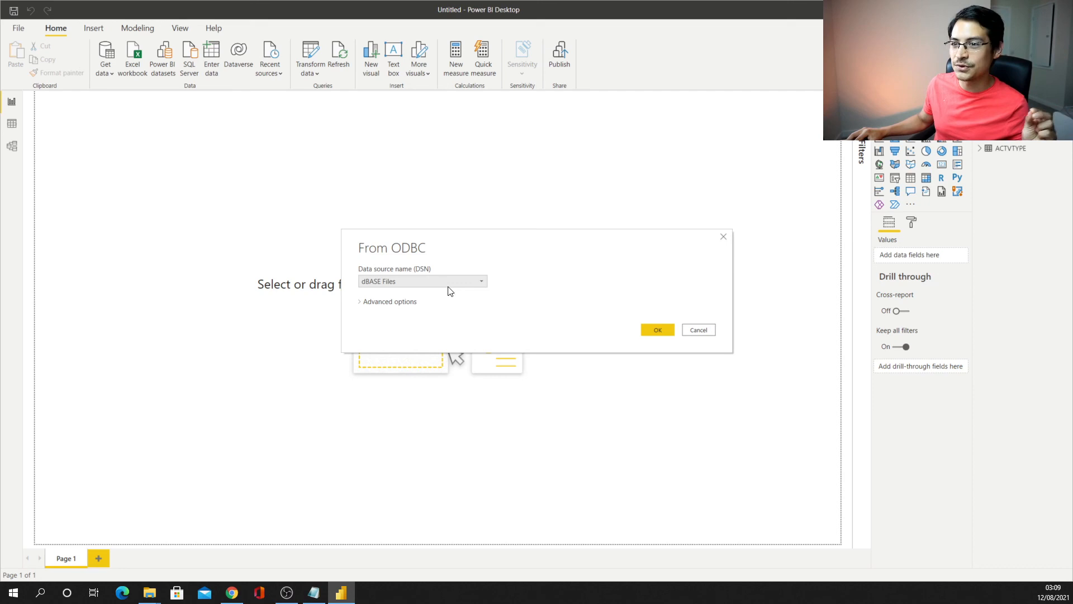
- Choose 'JC is the best' from the Data source name dropdown and confirm
{"action": "left_click", "coordinate": [481, 280]}
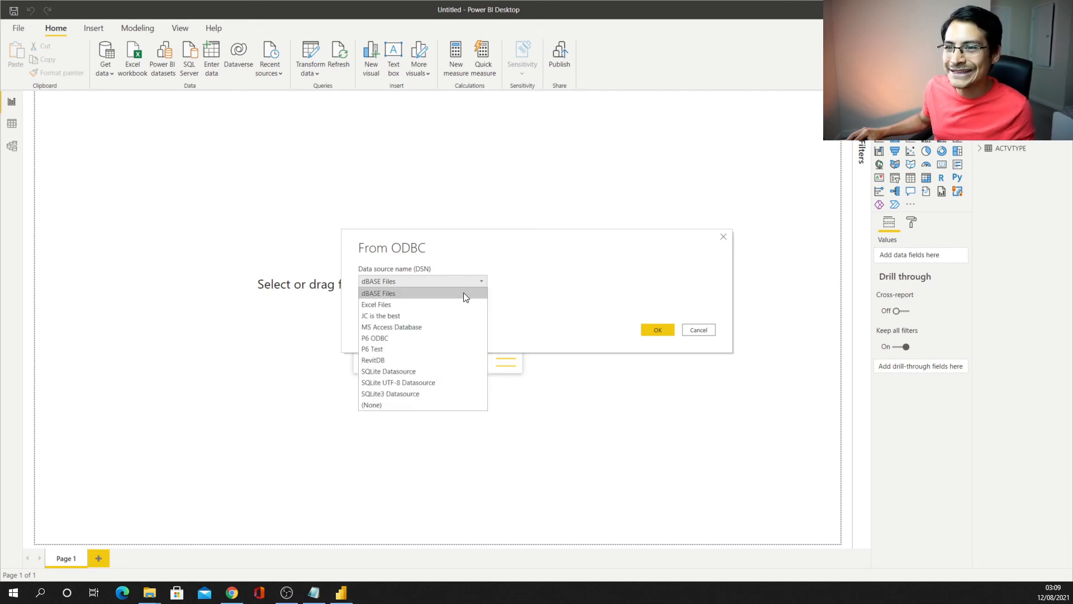
{"action": "mouse_move", "coordinate": [437, 317]}
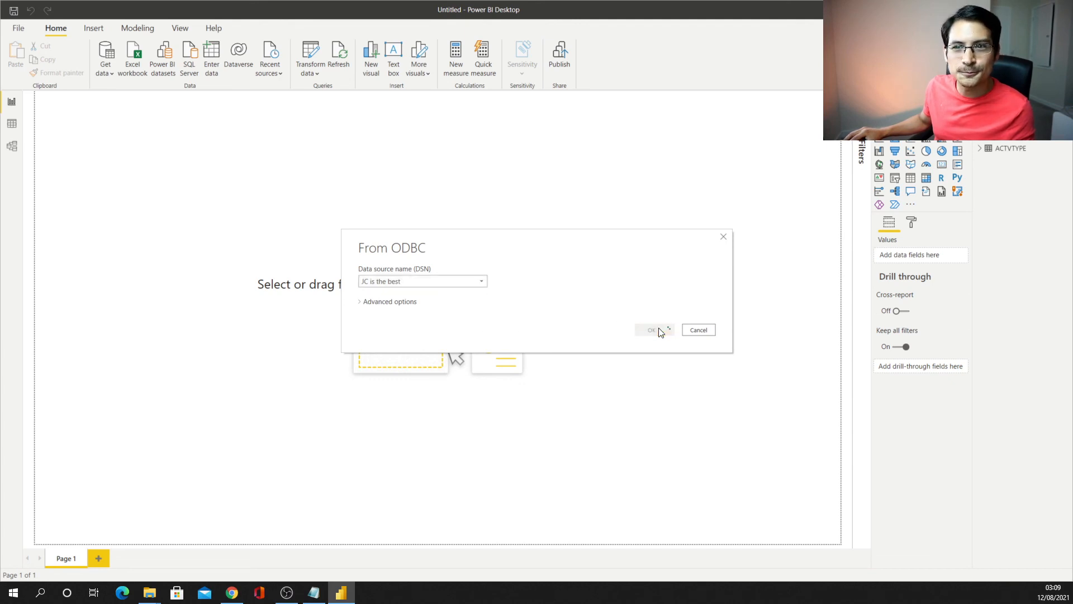
{"action": "left_click", "coordinate": [652, 329]}
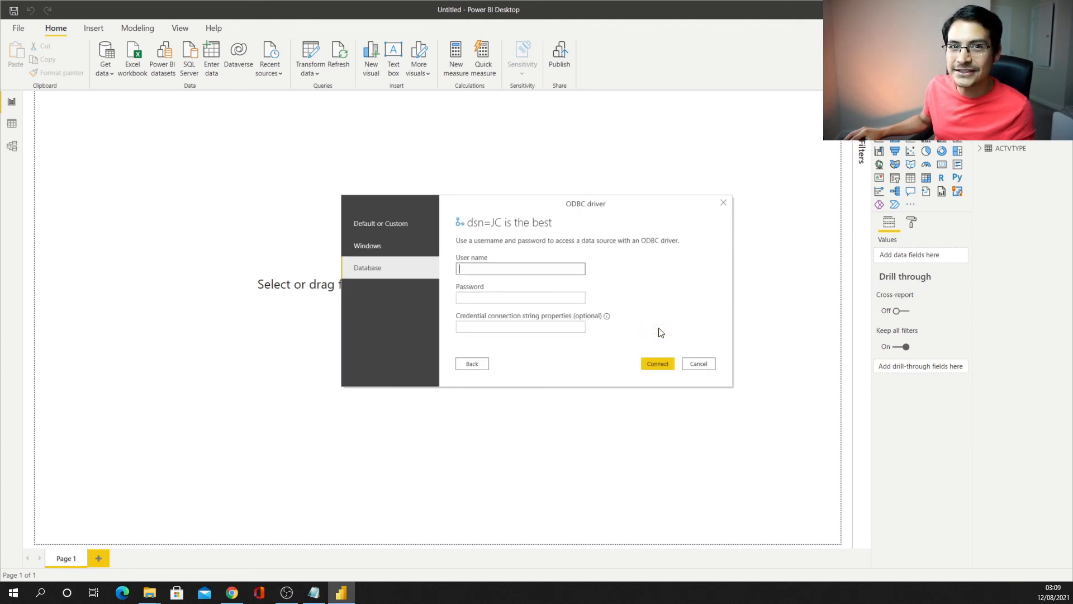
{"action": "mouse_move", "coordinate": [634, 337]}
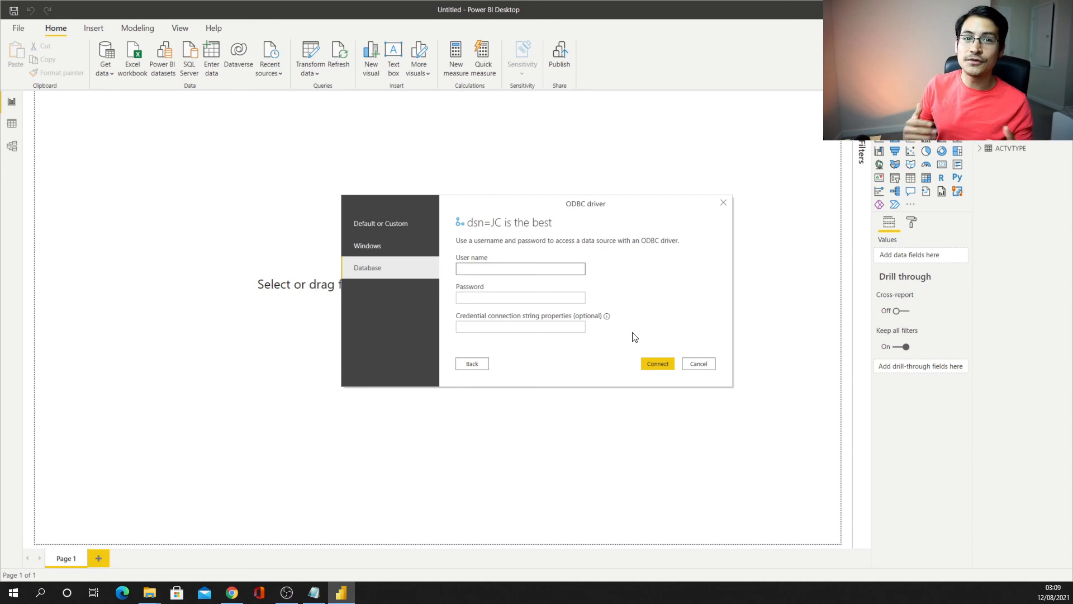
- Enter user name 'admin' and the password in the dsn=JC is the best credentials prompt
{"action": "left_click", "coordinate": [520, 269]}
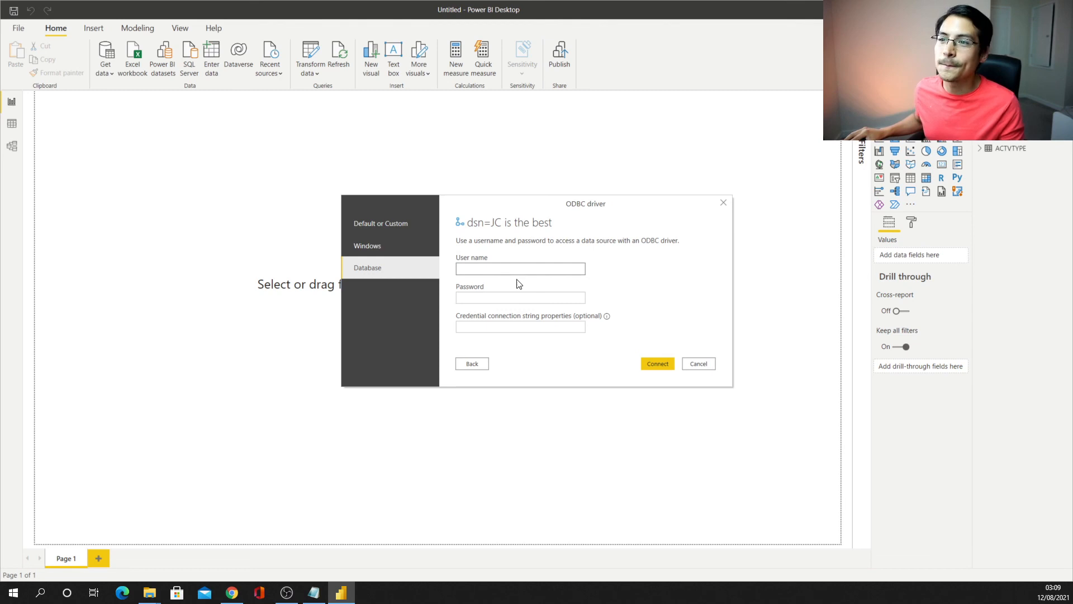
{"action": "left_click", "coordinate": [520, 268]}
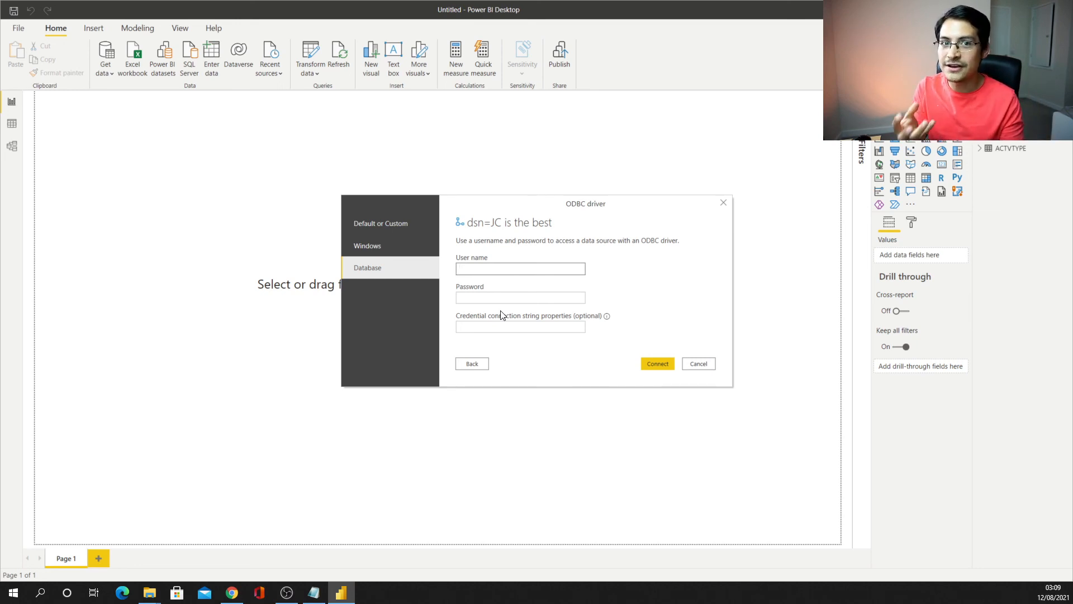
{"action": "left_click", "coordinate": [520, 268]}
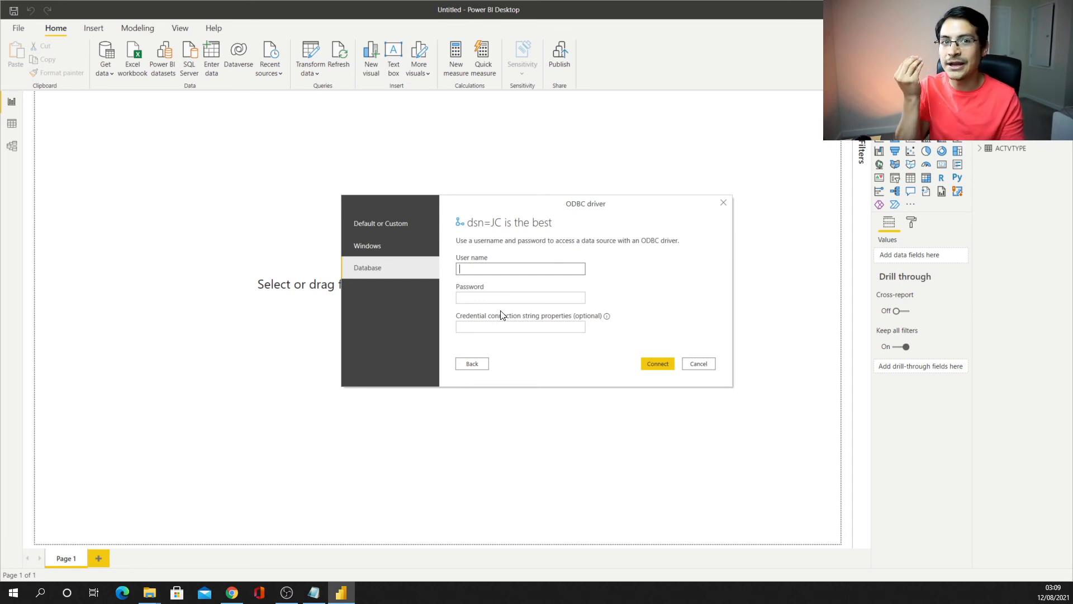
{"action": "type", "text": "admin"}
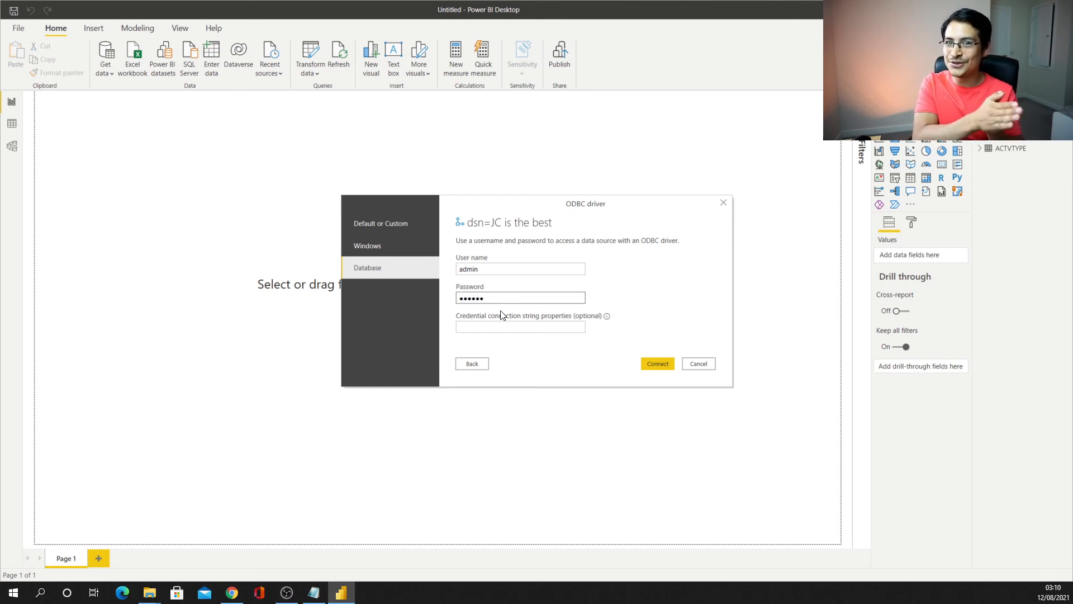
{"action": "left_click", "coordinate": [521, 327]}
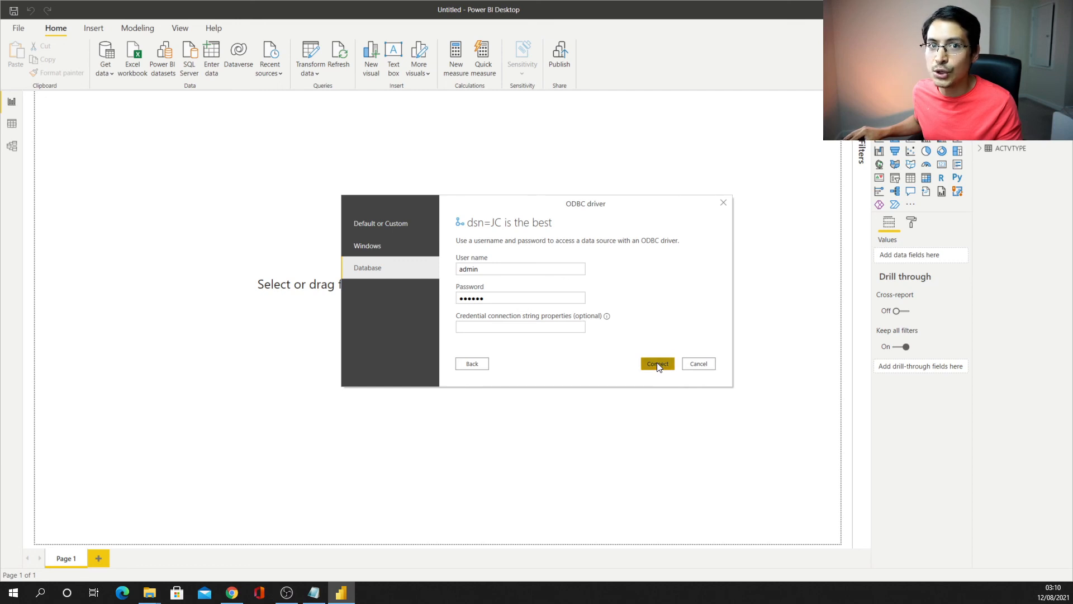
- Connect with the credentials and scroll the Navigator's list of 125 ODBC tables
{"action": "left_click", "coordinate": [657, 363]}
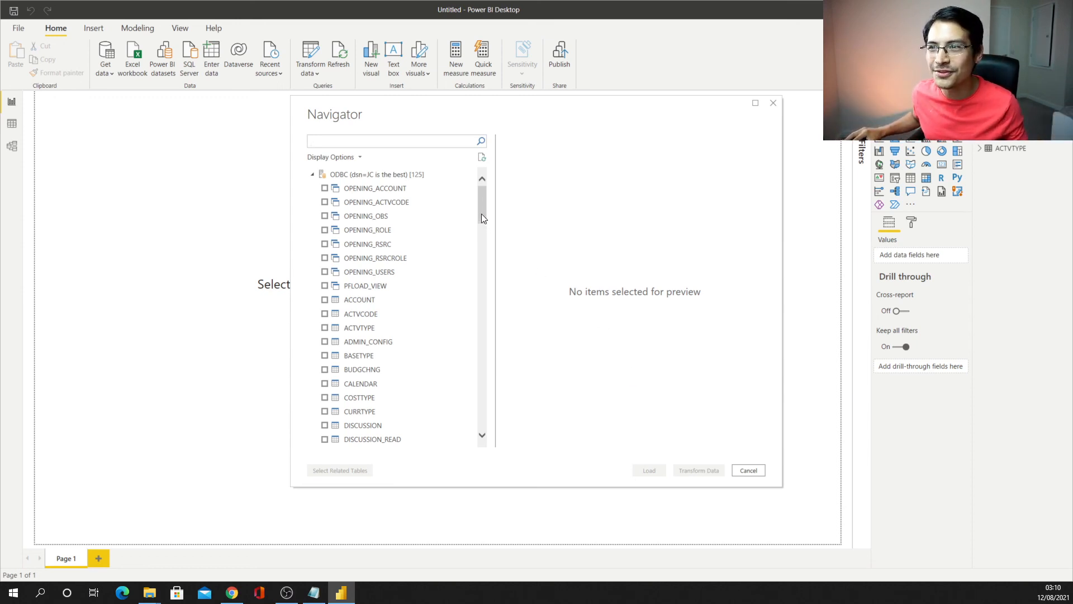
{"action": "scroll", "scroll_direction": "down", "scroll_amount": 3}
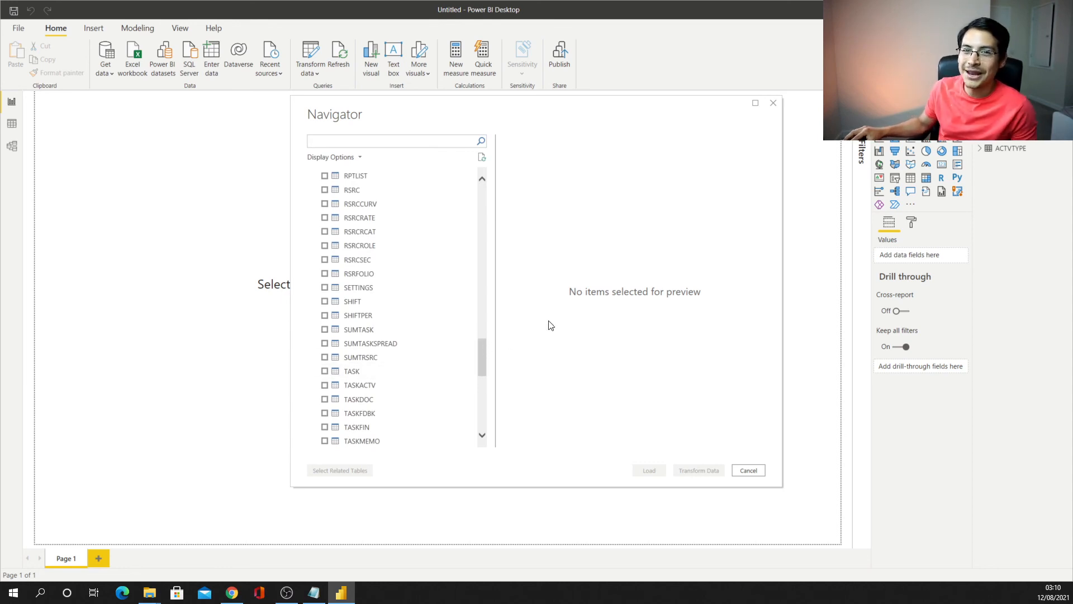
{"action": "mouse_move", "coordinate": [554, 318]}
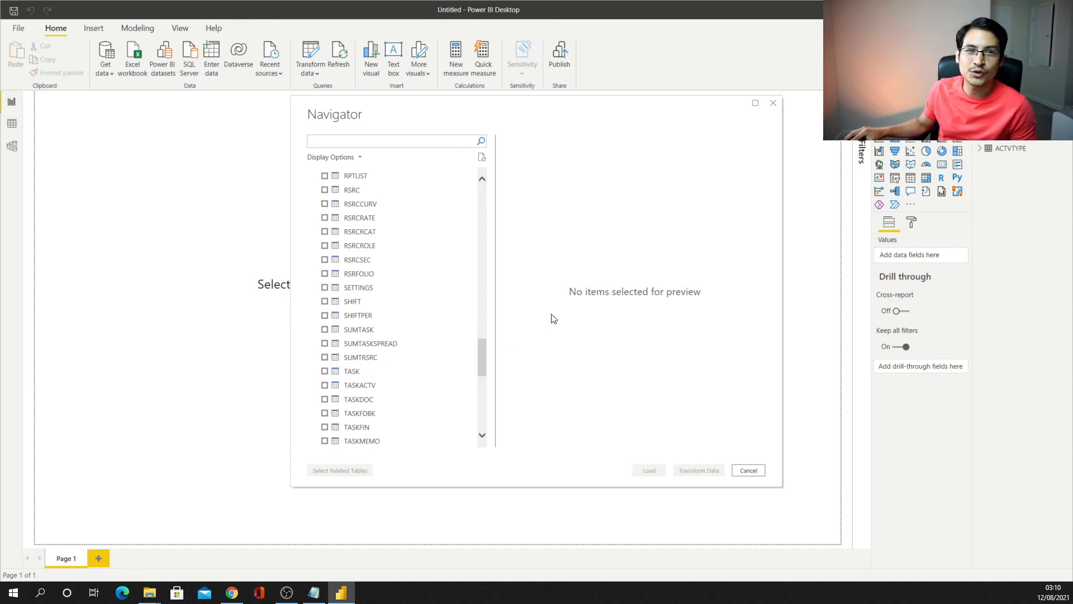
{"action": "mouse_move", "coordinate": [535, 327]}
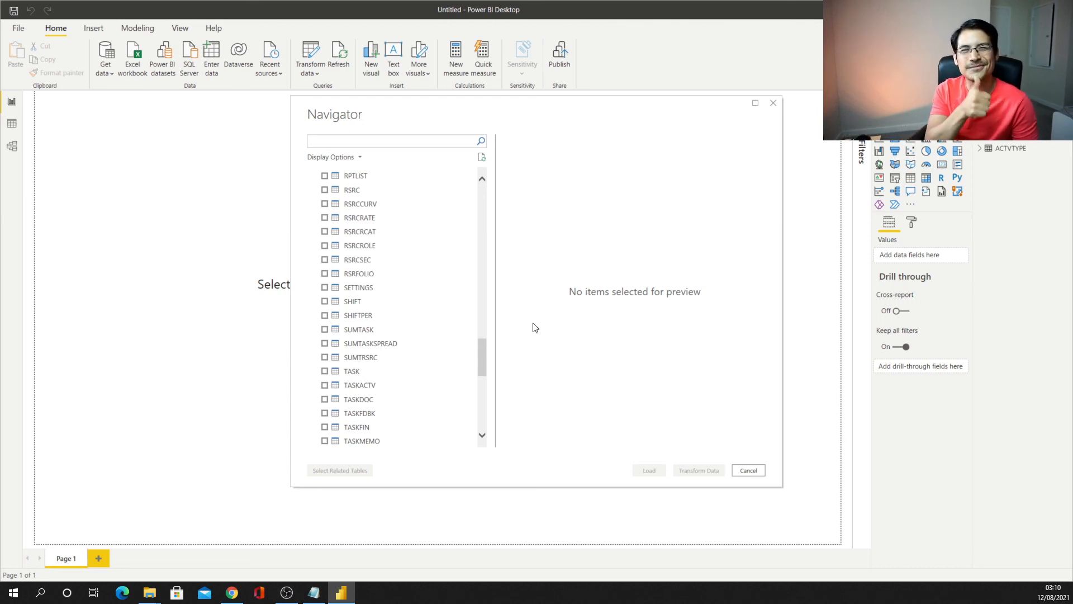
{"action": "mouse_move", "coordinate": [517, 332]}
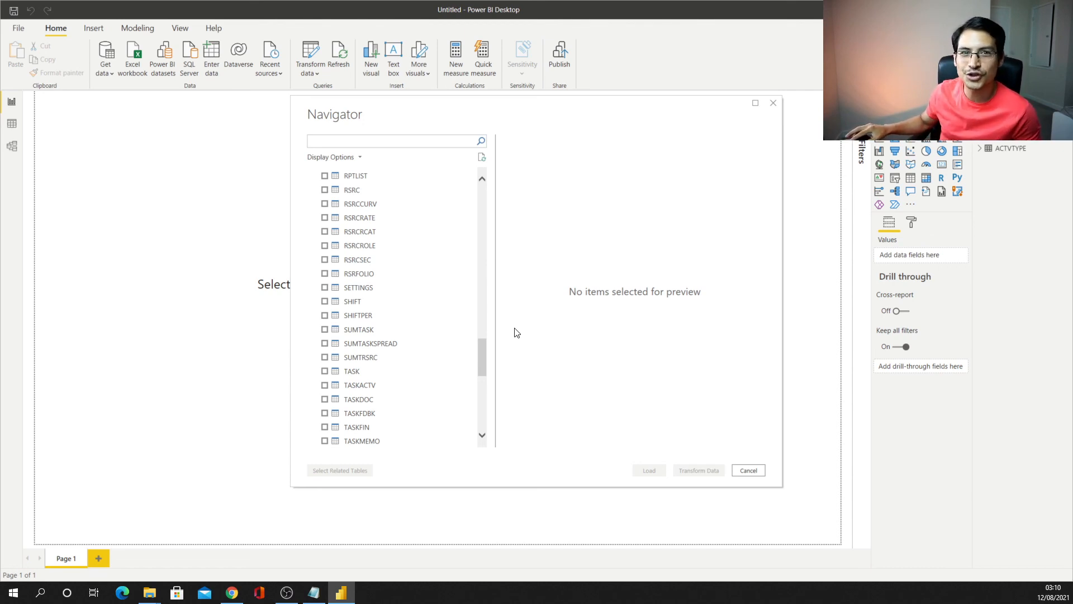